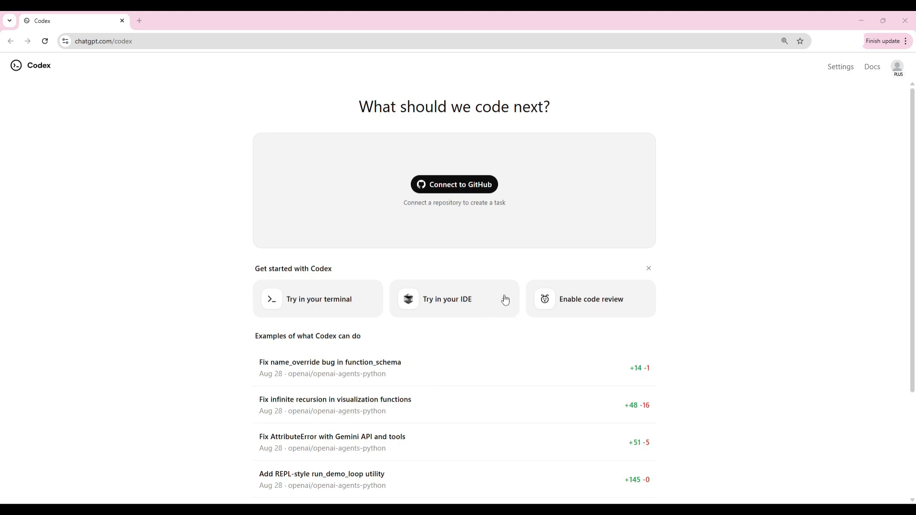
Step: Choose Cursor from Codex's Try in your IDE options and allow the browser to launch it
{"action": "left_click", "coordinate": [448, 299]}
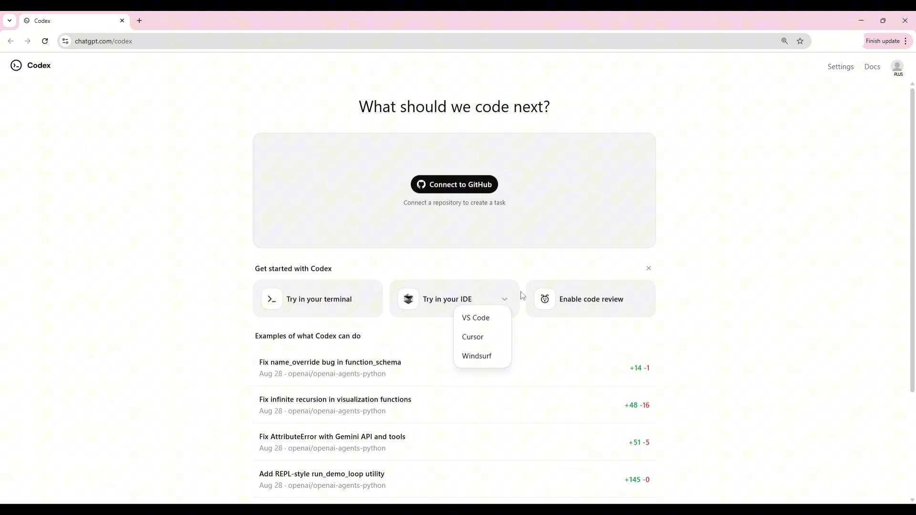
{"action": "mouse_move", "coordinate": [482, 338]}
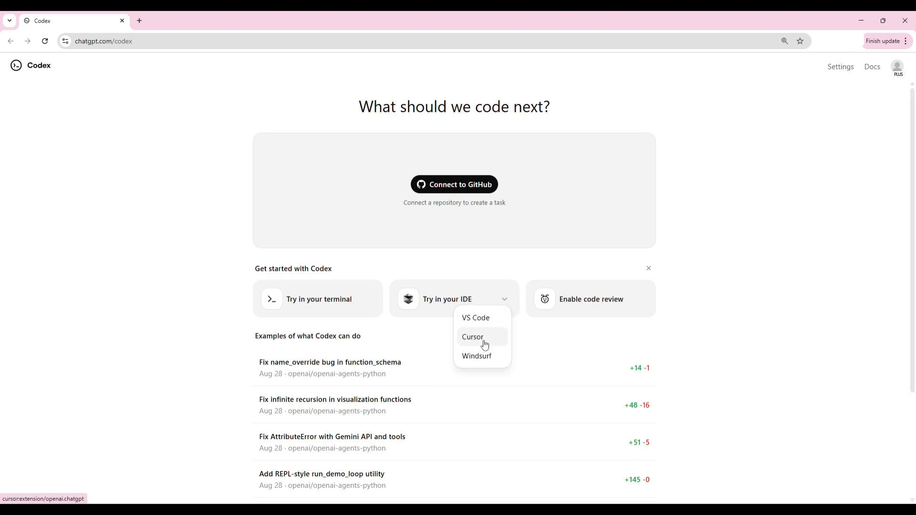
{"action": "left_click", "coordinate": [473, 336]}
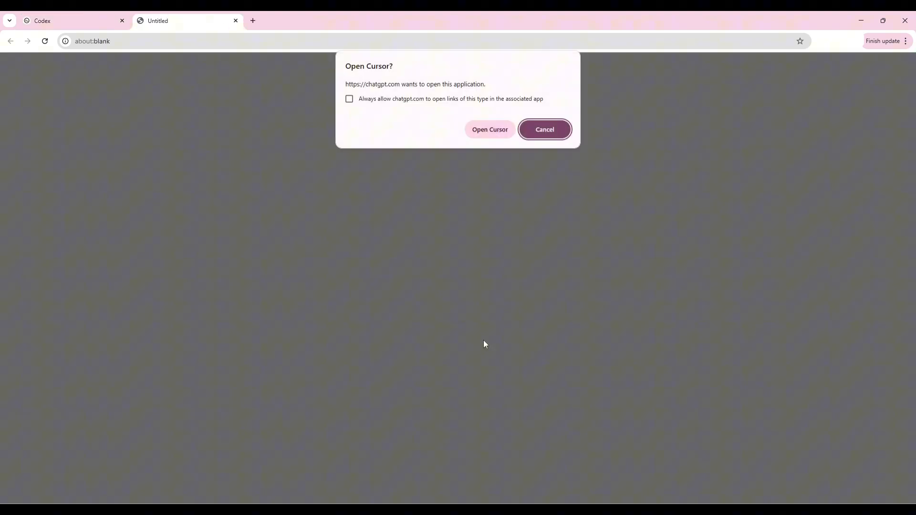
{"action": "left_click", "coordinate": [489, 129]}
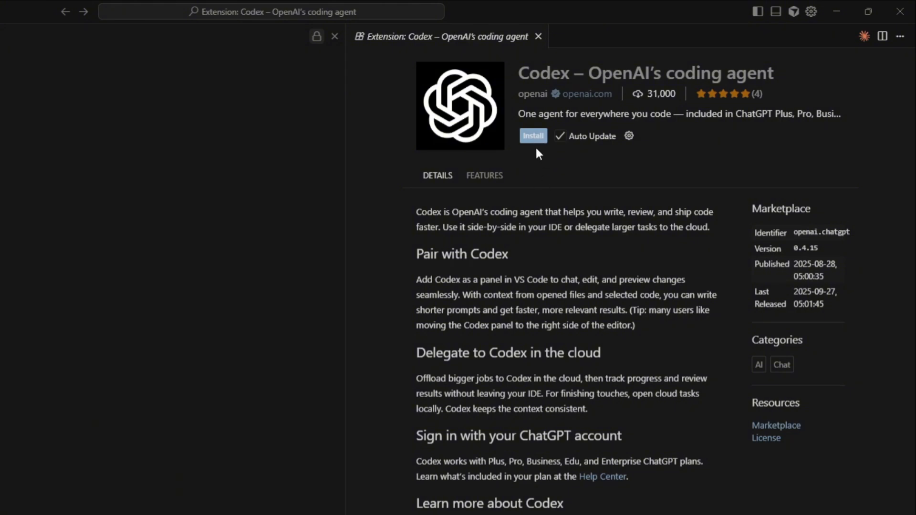
Step: Install the Codex extension and search the command palette for 'codex'
{"action": "left_click", "coordinate": [533, 135]}
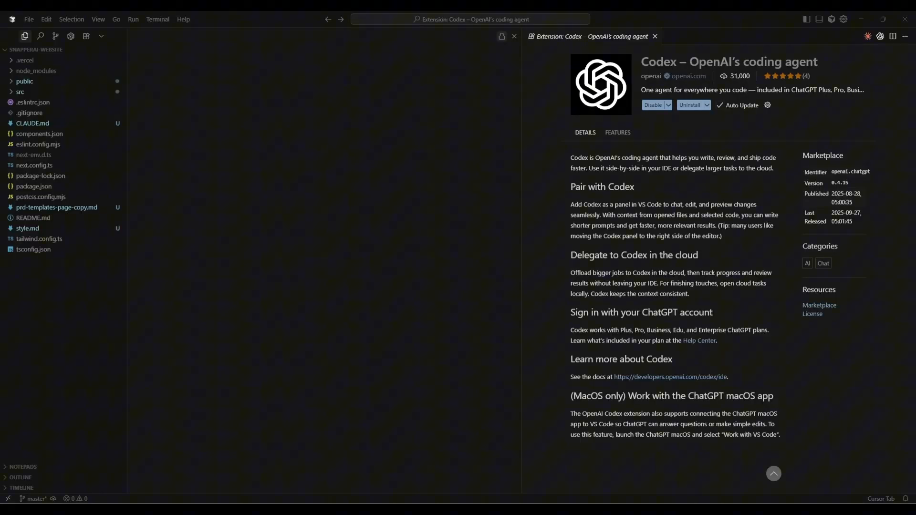
{"action": "mouse_move", "coordinate": [418, 237]}
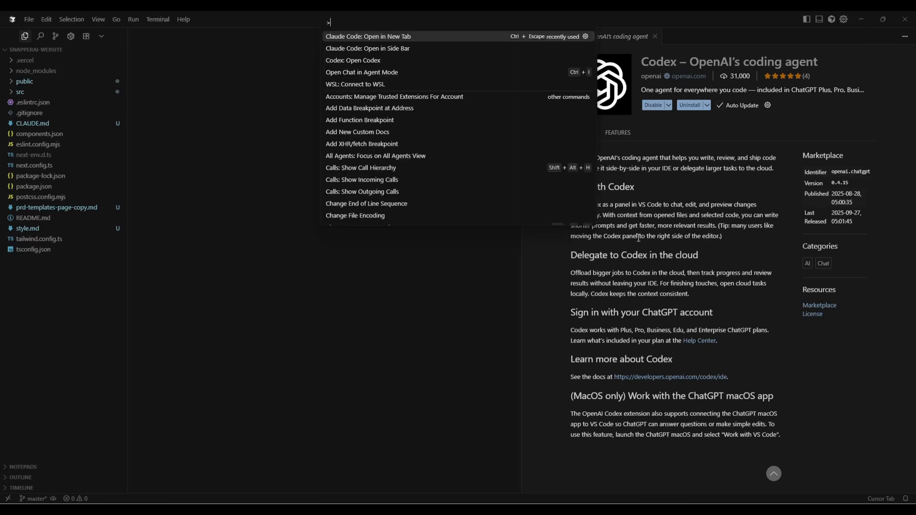
{"action": "type", "text": "code"}
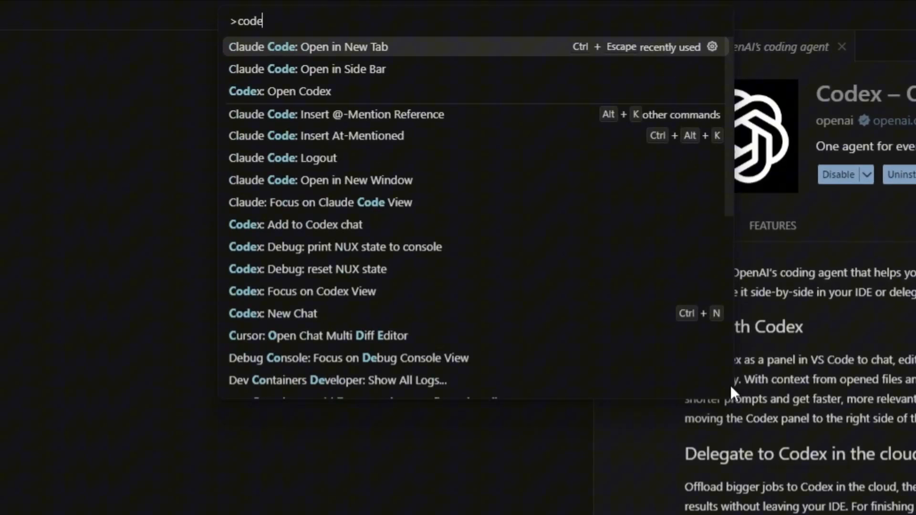
{"action": "type", "text": "x"}
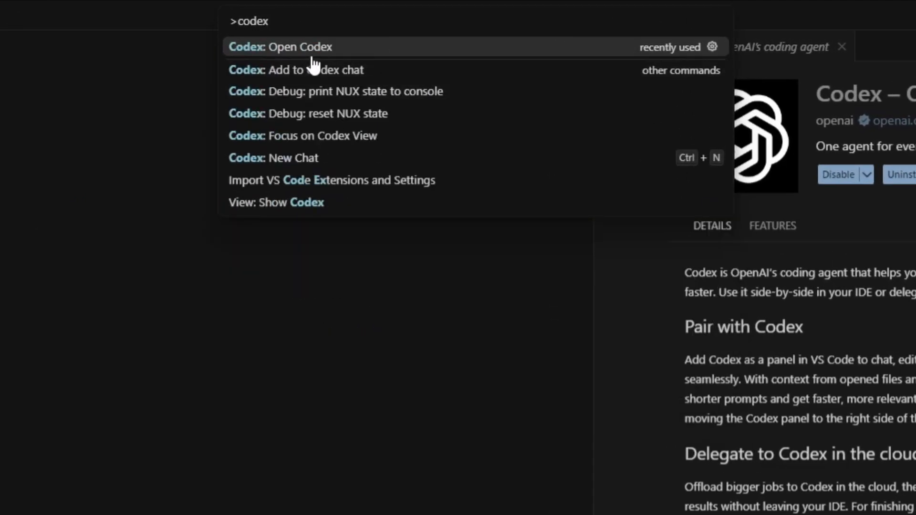
{"action": "mouse_move", "coordinate": [365, 56]}
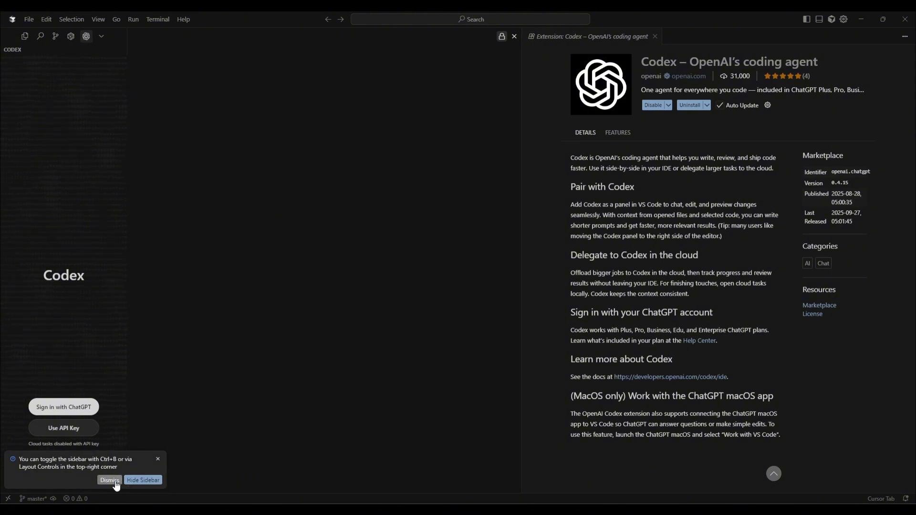
Step: Dismiss the sidebar toggle tip notification
{"action": "left_click", "coordinate": [110, 480]}
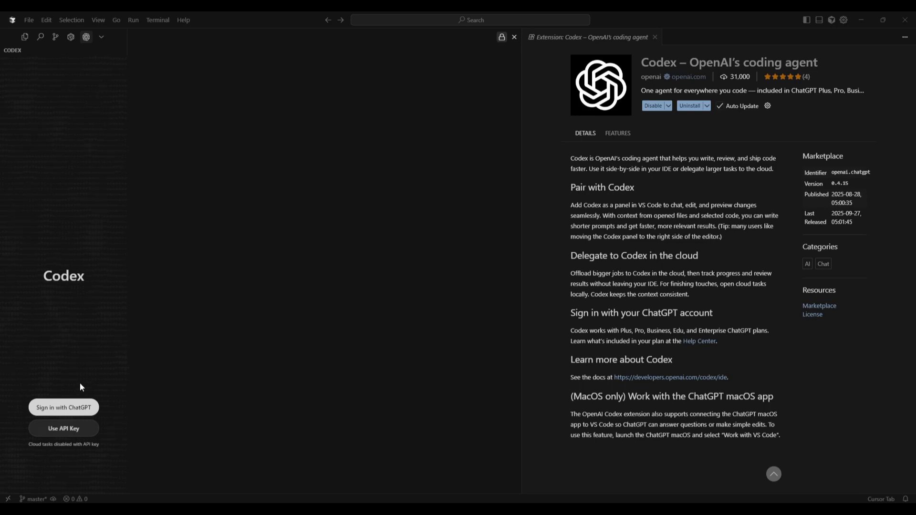
{"action": "mouse_move", "coordinate": [89, 302]}
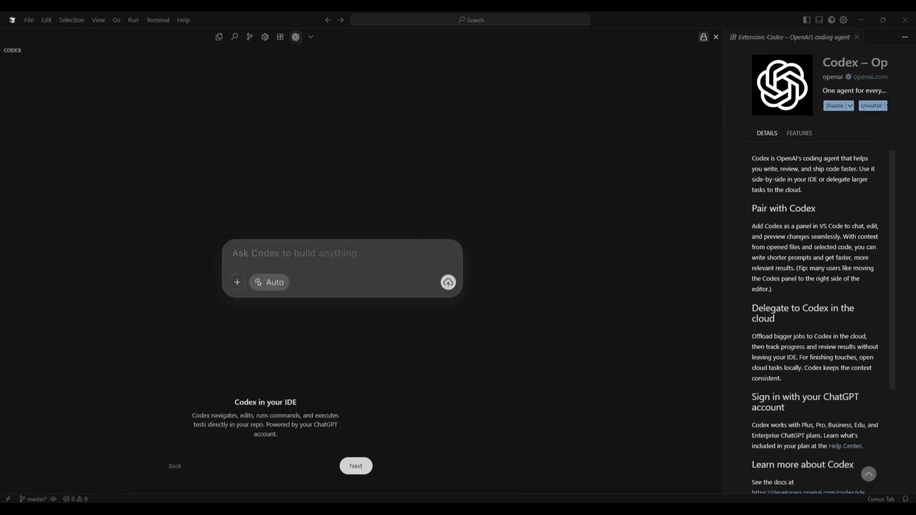
{"action": "mouse_move", "coordinate": [190, 171]}
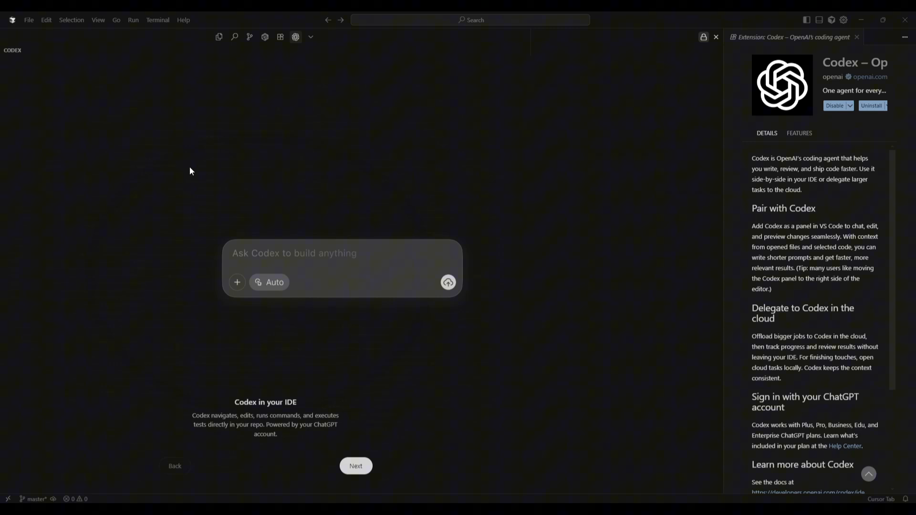
{"action": "mouse_move", "coordinate": [273, 436]}
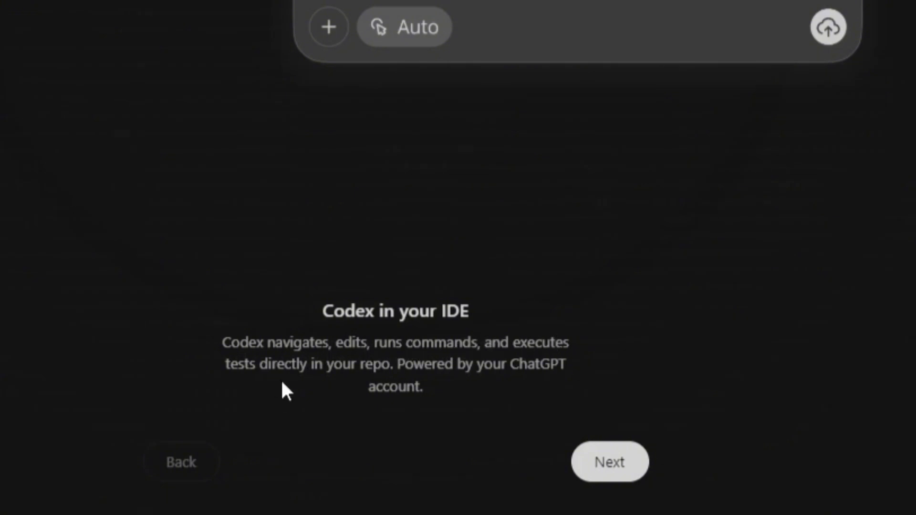
{"action": "mouse_move", "coordinate": [502, 399]}
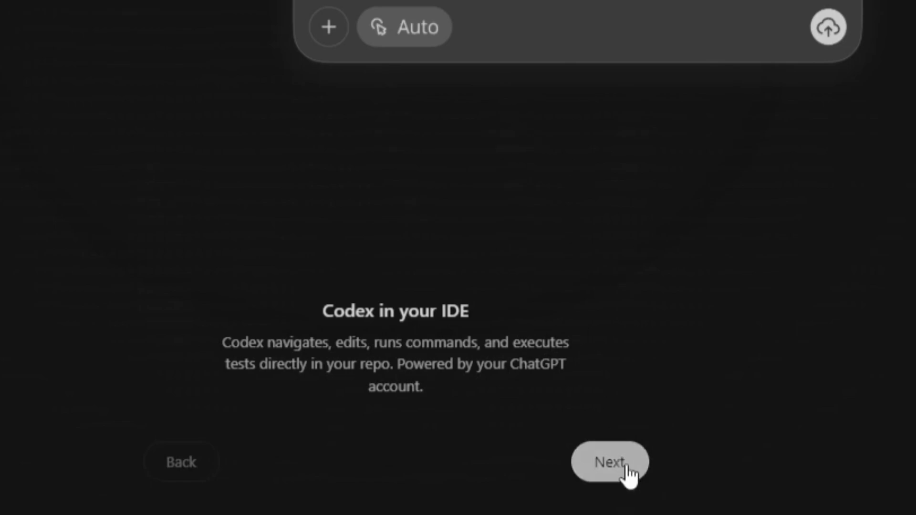
Step: Advance through the cloud hand-off, TODOs and autonomy onboarding screens to the Codex chat
{"action": "left_click", "coordinate": [609, 462]}
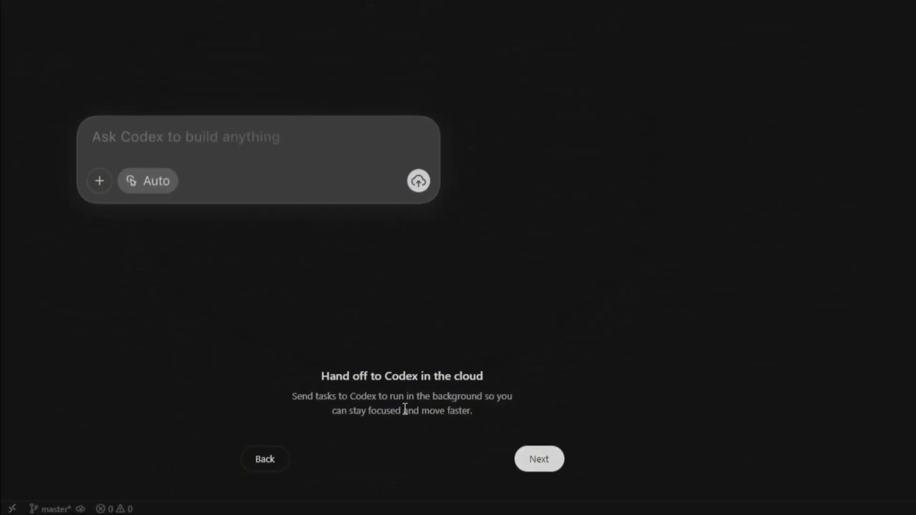
{"action": "mouse_move", "coordinate": [387, 427]}
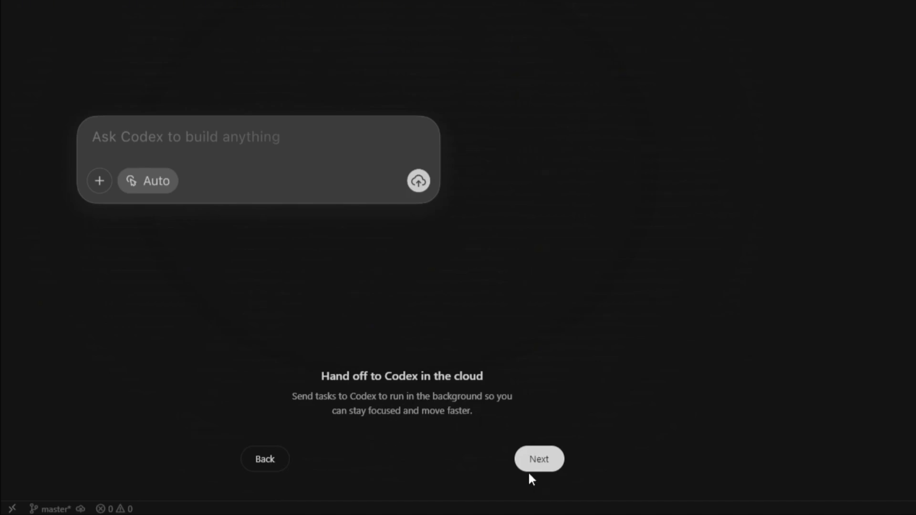
{"action": "left_click", "coordinate": [538, 458]}
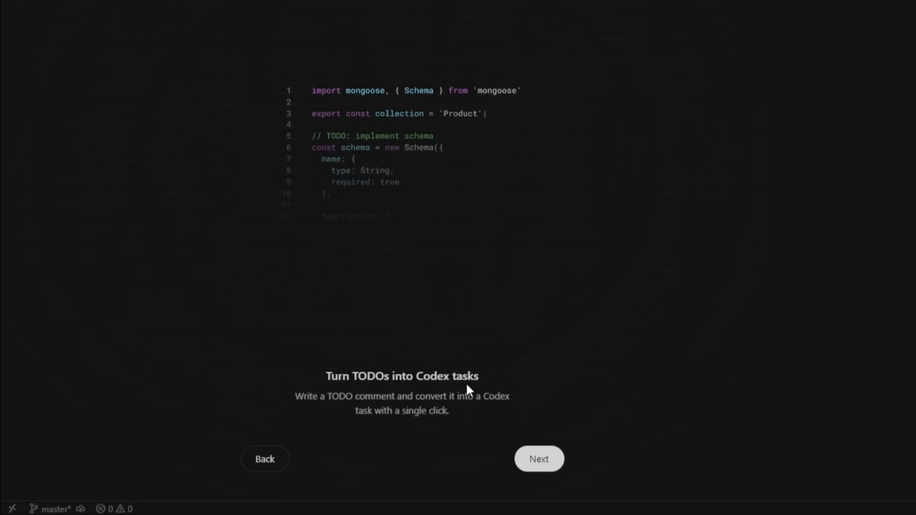
{"action": "mouse_move", "coordinate": [419, 411]}
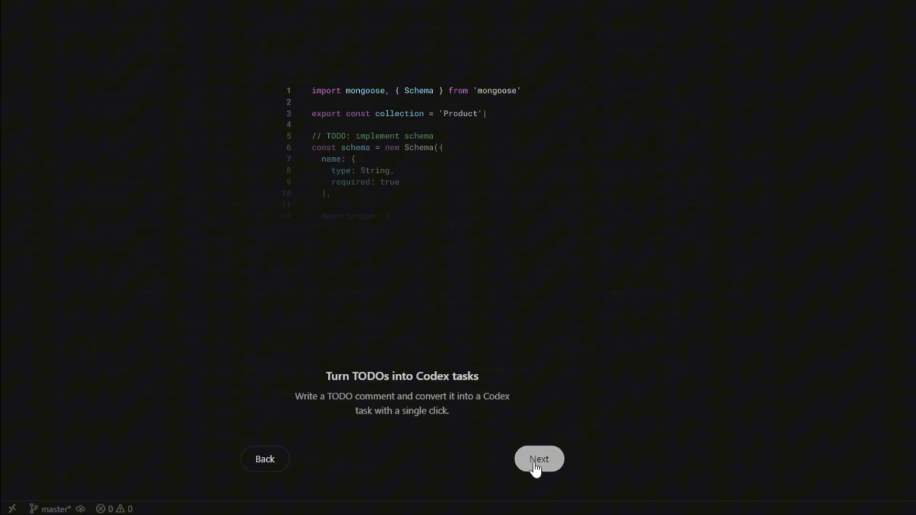
{"action": "left_click", "coordinate": [538, 459]}
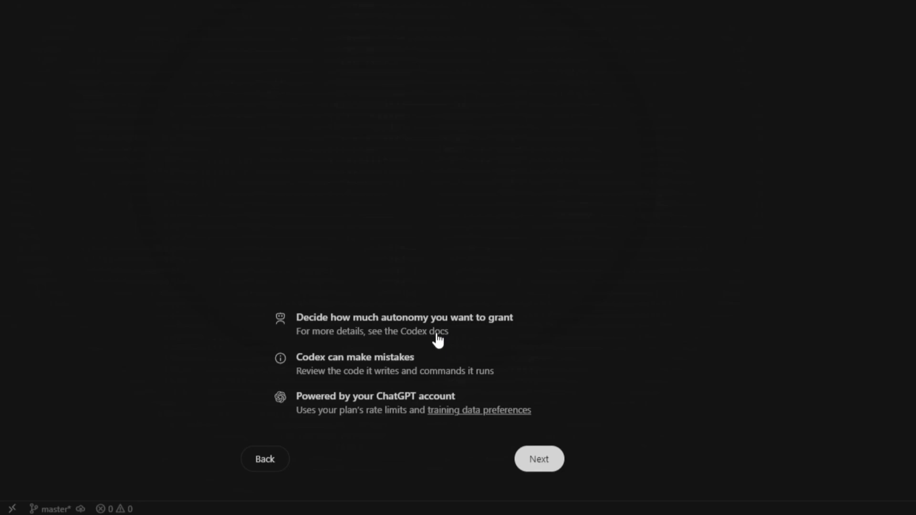
{"action": "mouse_move", "coordinate": [459, 358]}
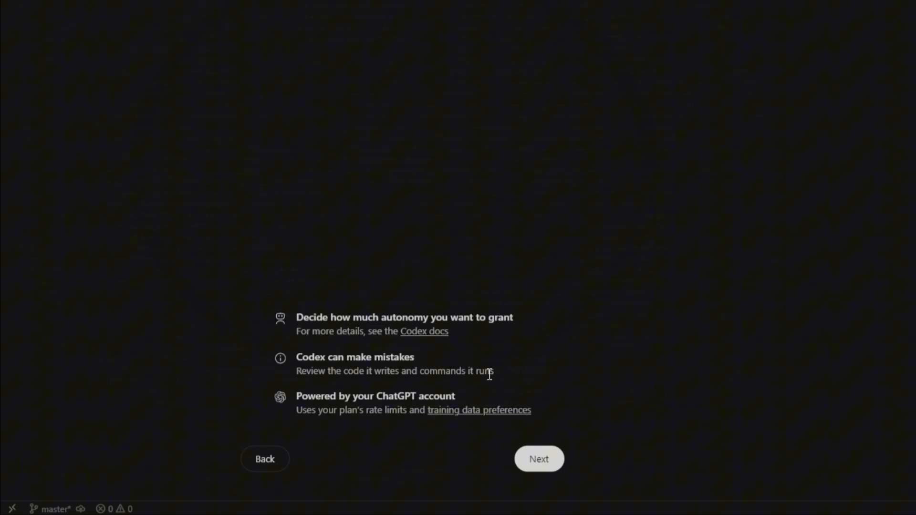
{"action": "mouse_move", "coordinate": [341, 429]}
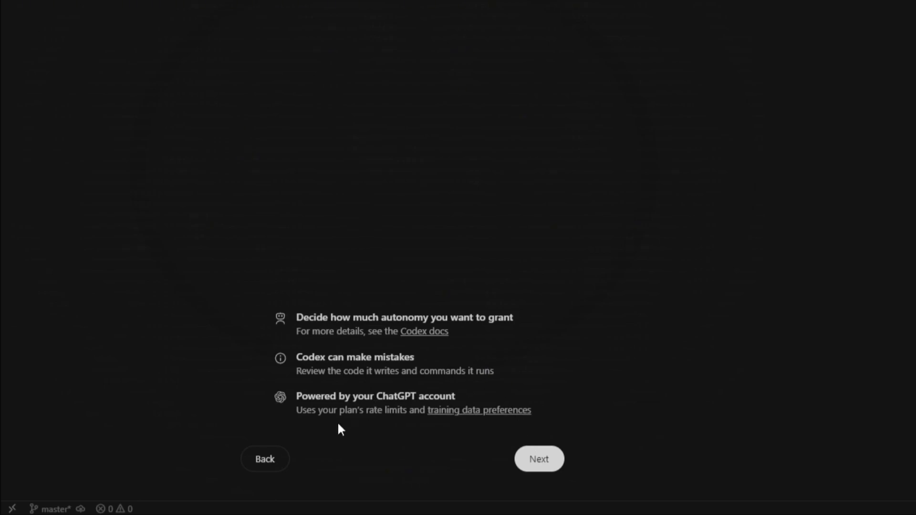
{"action": "left_click", "coordinate": [538, 459]}
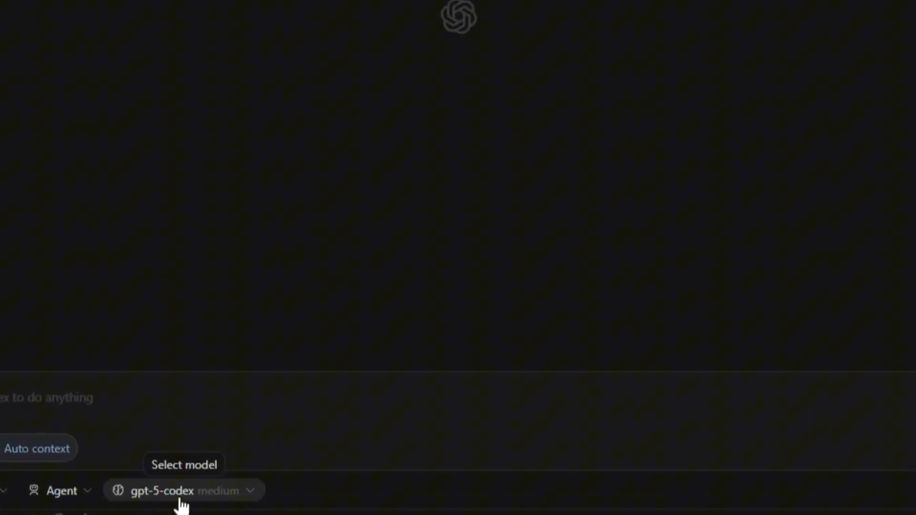
Step: Open the model dropdown showing gpt-5-codex and gpt-5 effort levels
{"action": "left_click", "coordinate": [175, 490]}
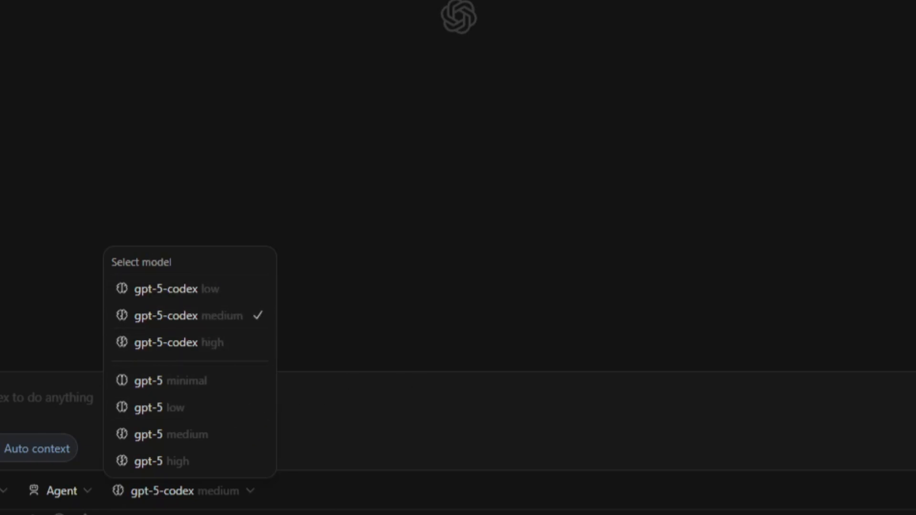
{"action": "mouse_move", "coordinate": [318, 369]}
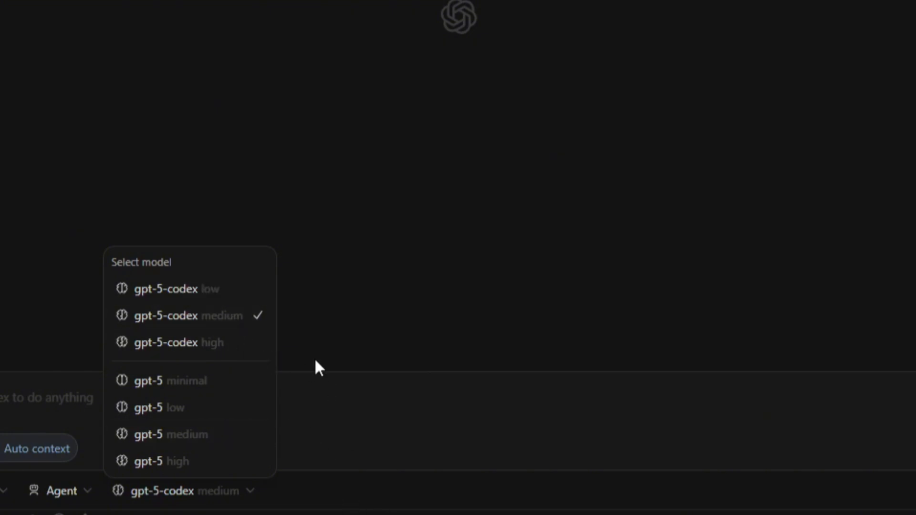
{"action": "mouse_move", "coordinate": [226, 323]}
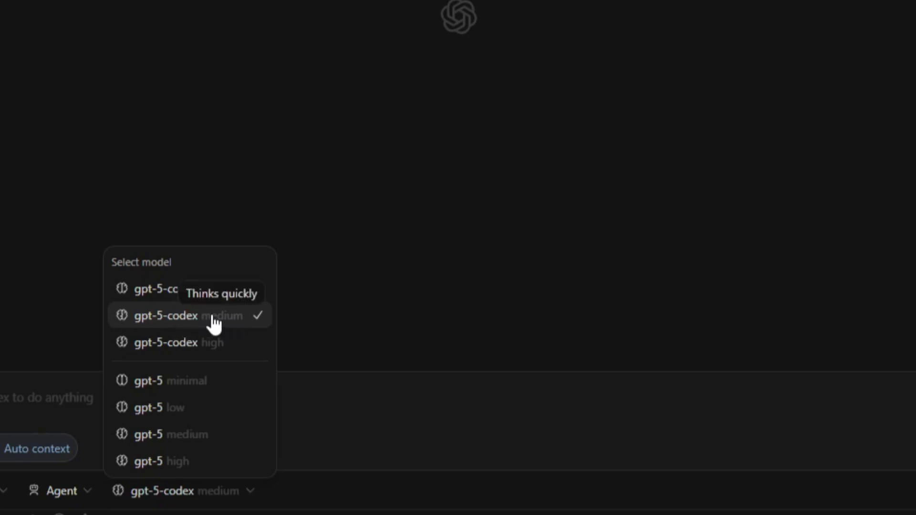
{"action": "mouse_move", "coordinate": [225, 330]}
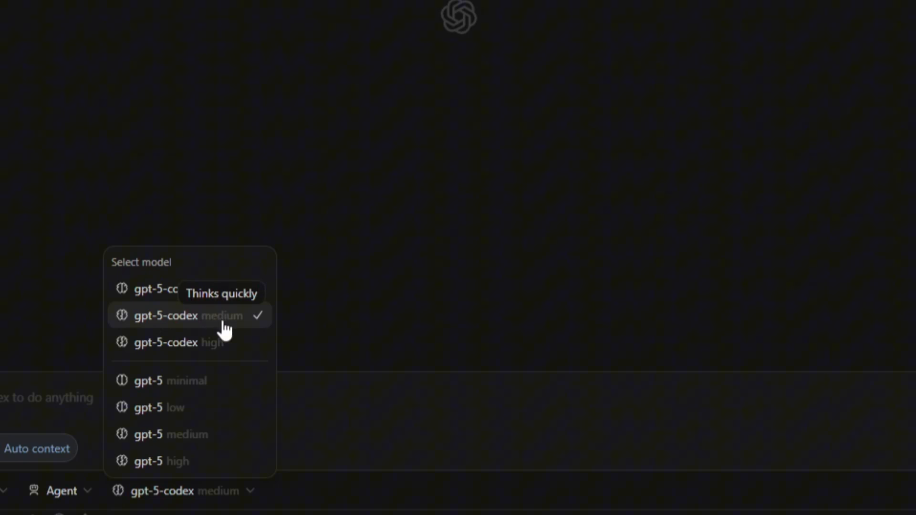
{"action": "mouse_move", "coordinate": [218, 290]}
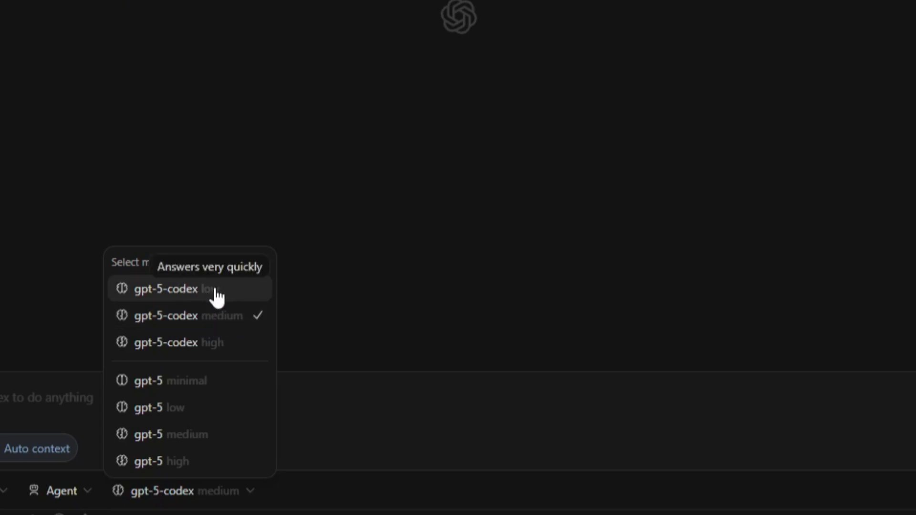
{"action": "mouse_move", "coordinate": [220, 301]}
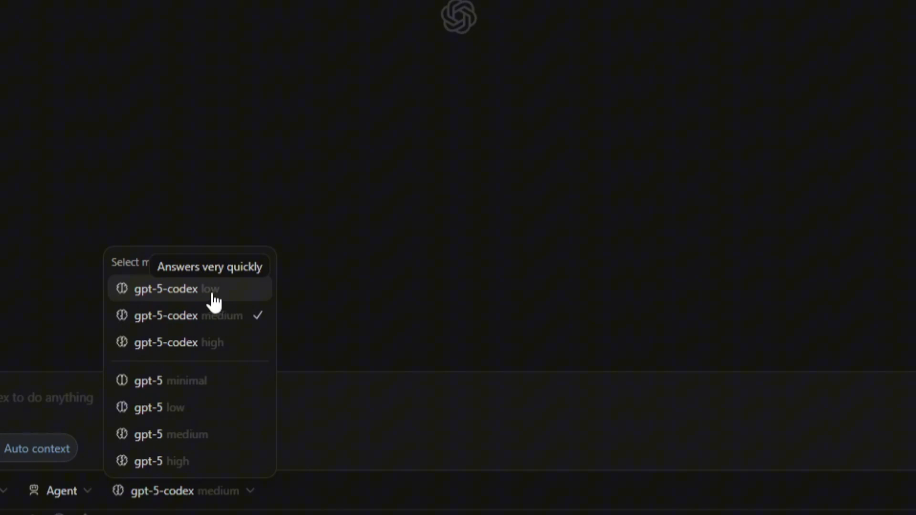
{"action": "mouse_move", "coordinate": [225, 351]}
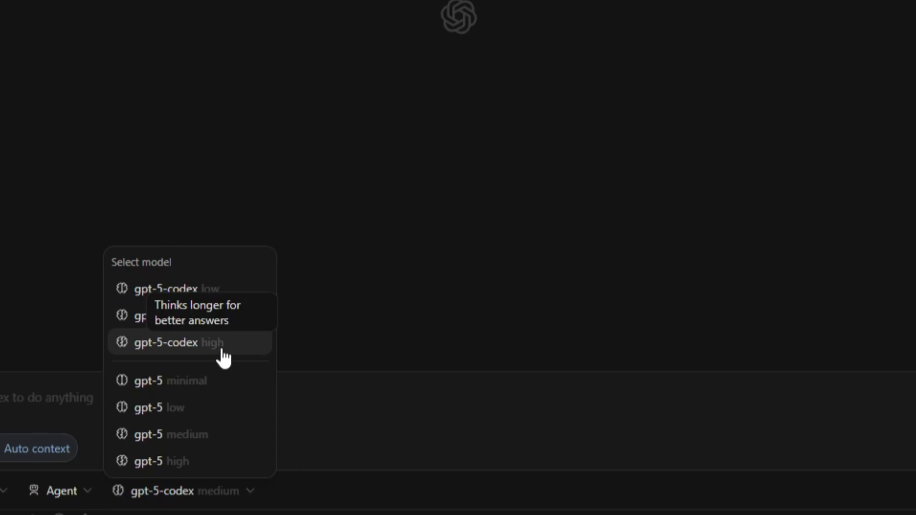
{"action": "mouse_move", "coordinate": [216, 351]}
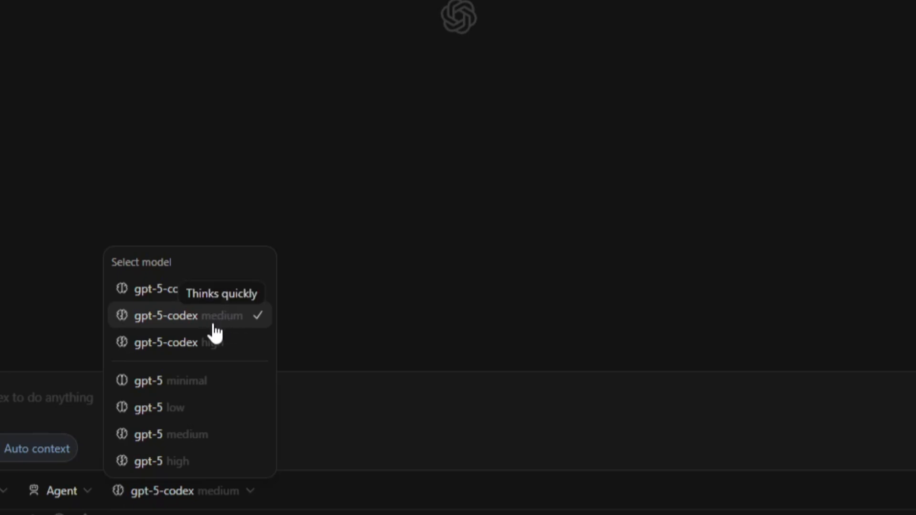
{"action": "mouse_move", "coordinate": [216, 344]}
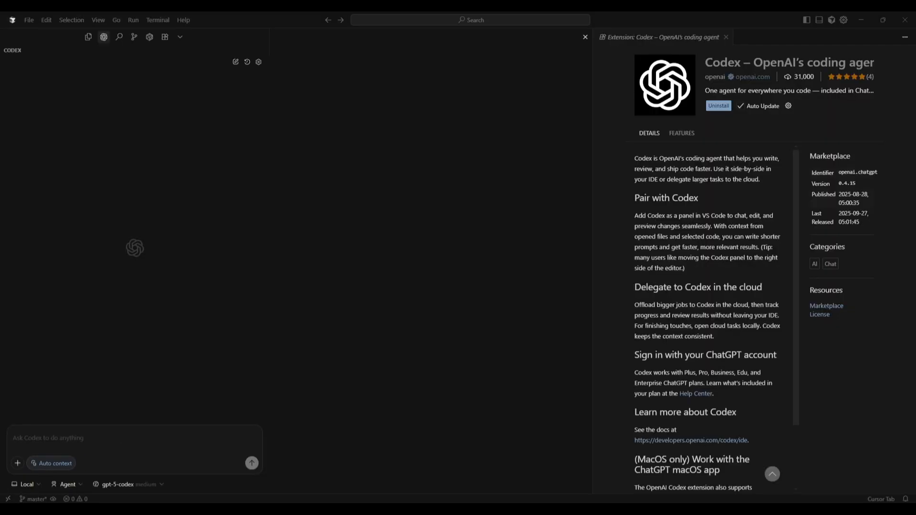
{"action": "mouse_move", "coordinate": [211, 386]}
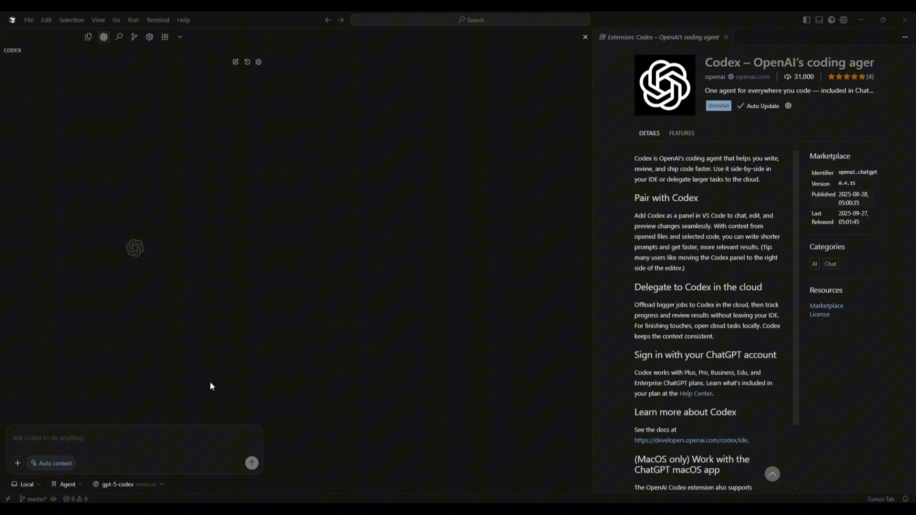
{"action": "mouse_move", "coordinate": [39, 58]}
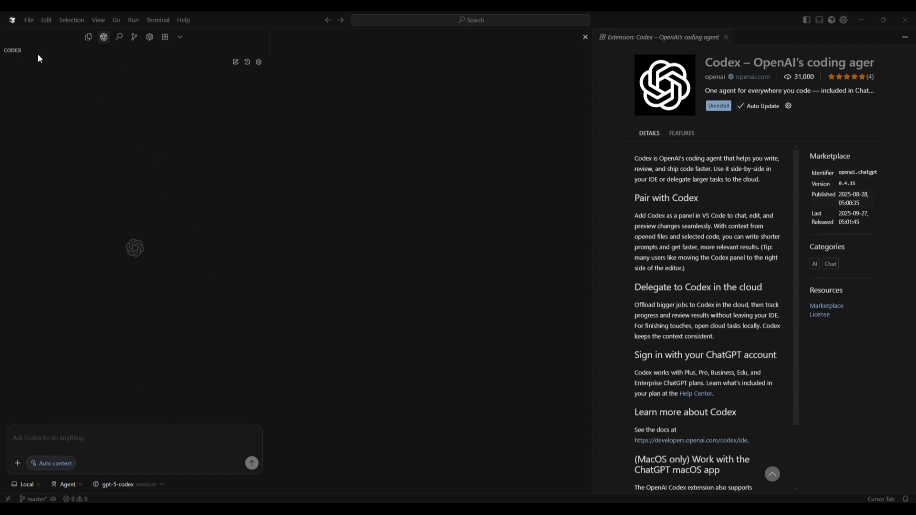
{"action": "mouse_move", "coordinate": [564, 263]}
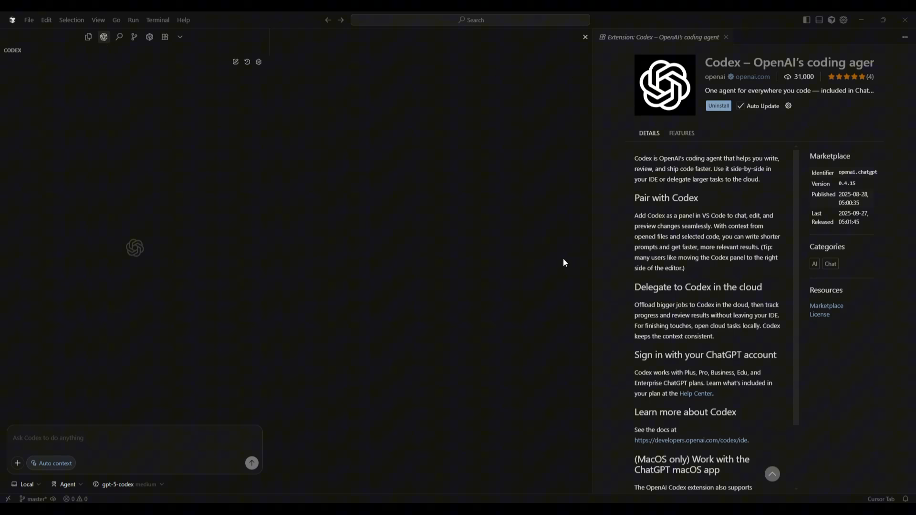
{"action": "mouse_move", "coordinate": [648, 46]}
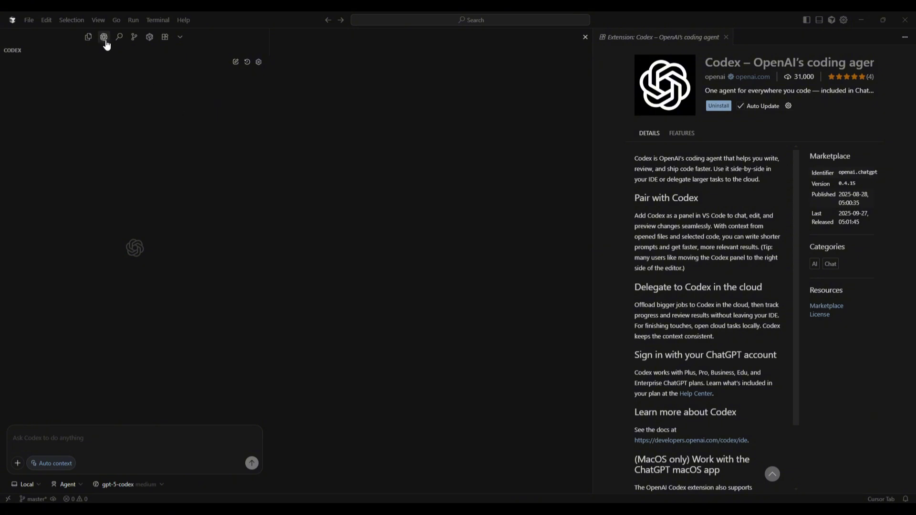
{"action": "left_click", "coordinate": [87, 37]}
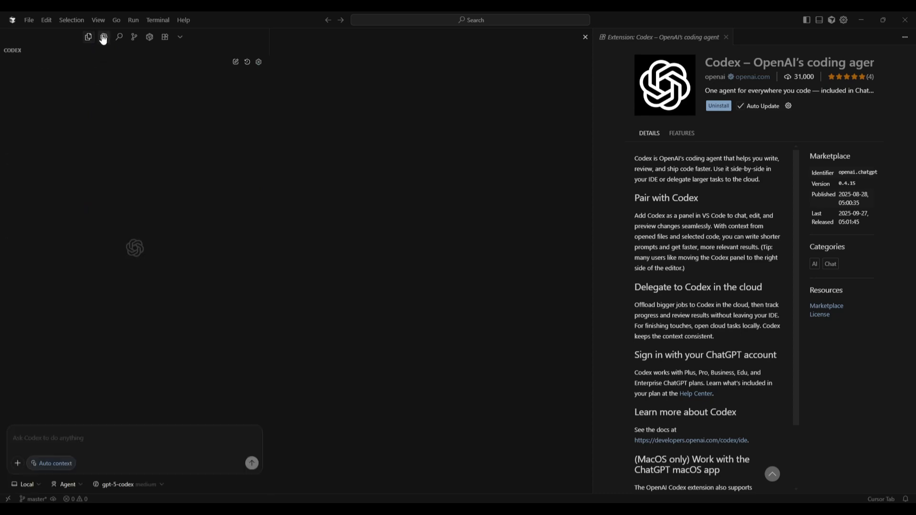
{"action": "mouse_move", "coordinate": [514, 129]}
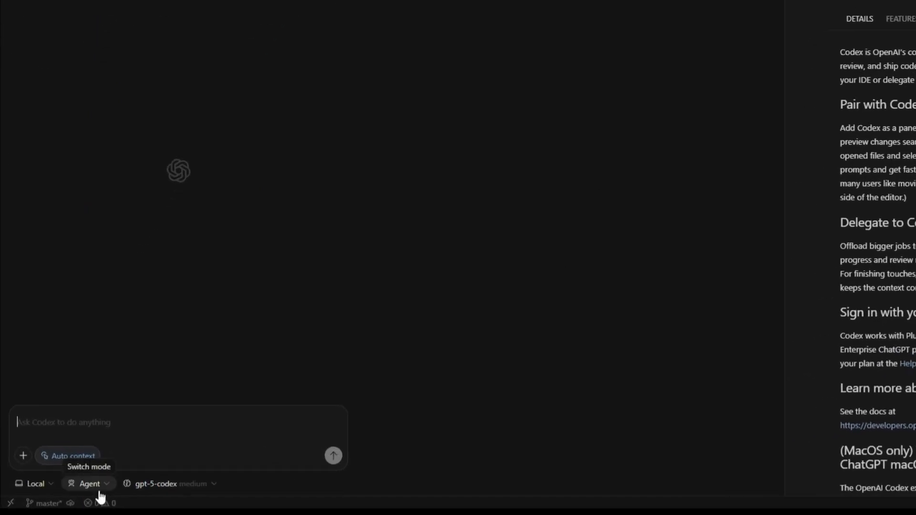
Step: Open the mode dropdown listing Chat or Plan, Agent and Agent (full access)
{"action": "left_click", "coordinate": [89, 483]}
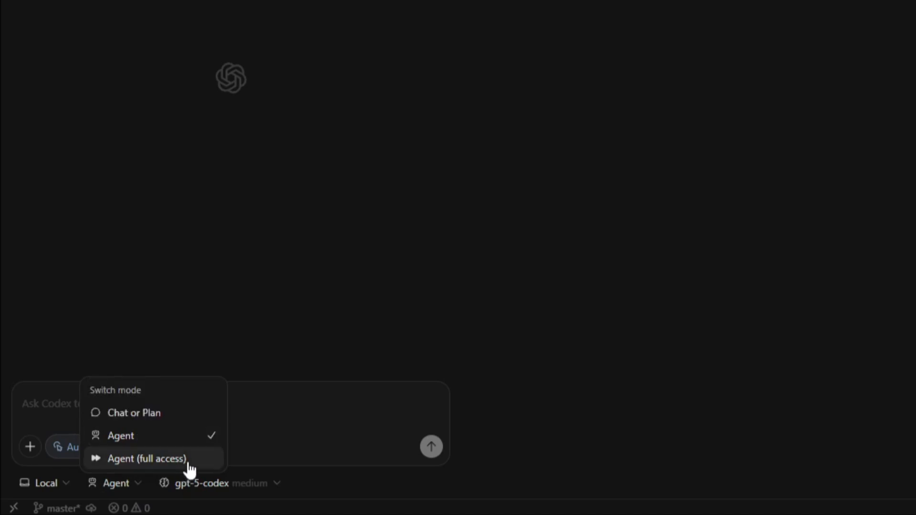
{"action": "mouse_move", "coordinate": [263, 317]}
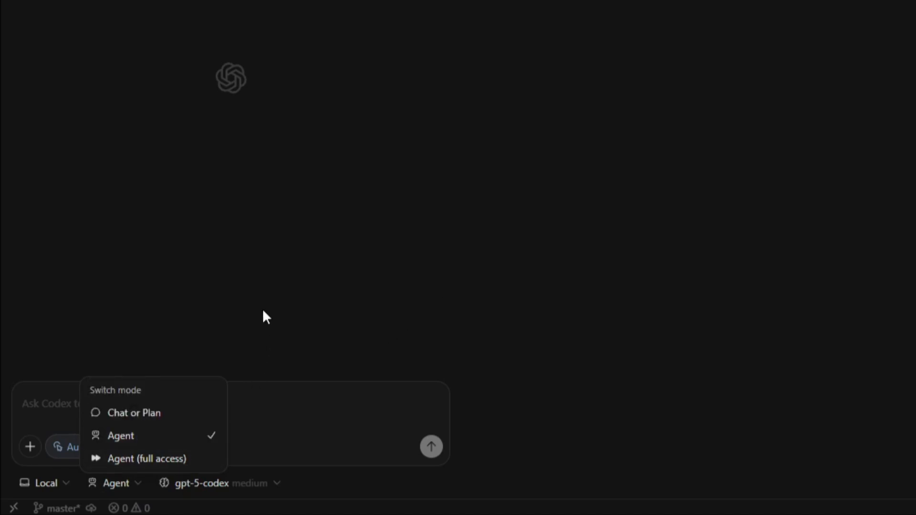
{"action": "mouse_move", "coordinate": [309, 320]}
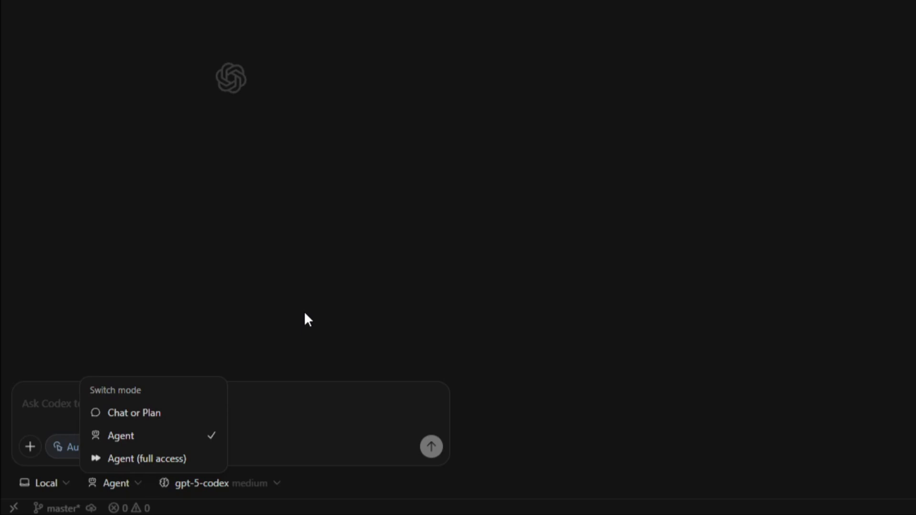
{"action": "left_click", "coordinate": [133, 412]}
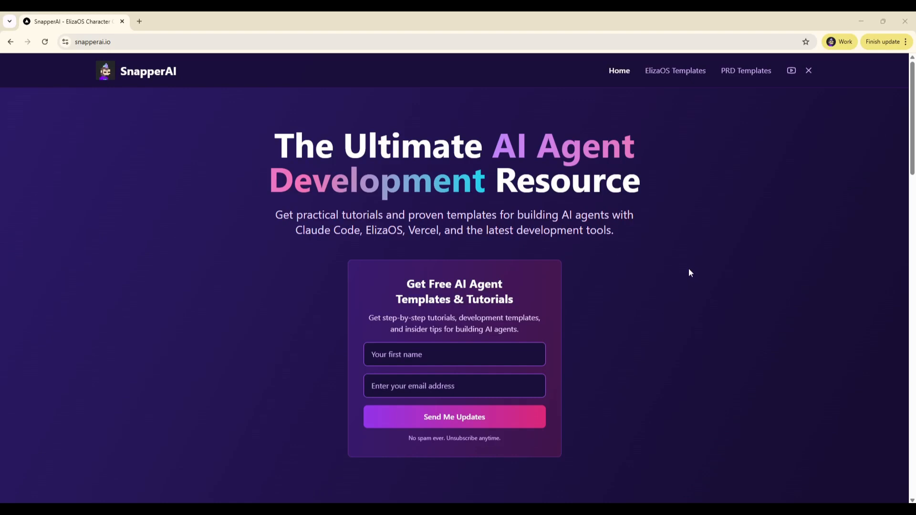
{"action": "mouse_move", "coordinate": [635, 279]}
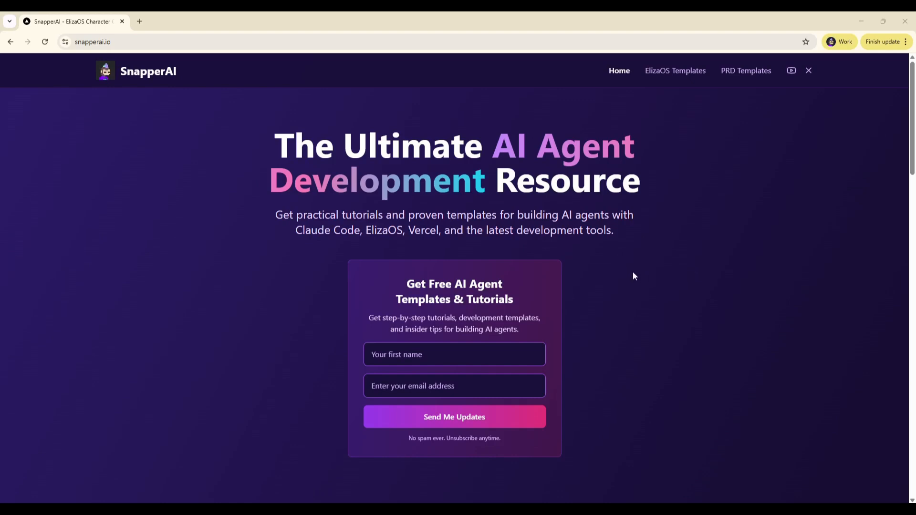
{"action": "mouse_move", "coordinate": [647, 268]}
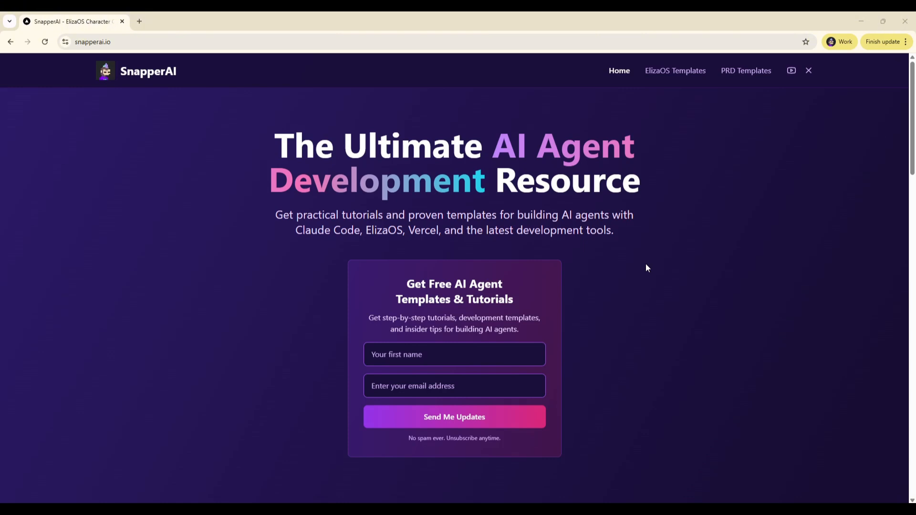
{"action": "mouse_move", "coordinate": [659, 259]}
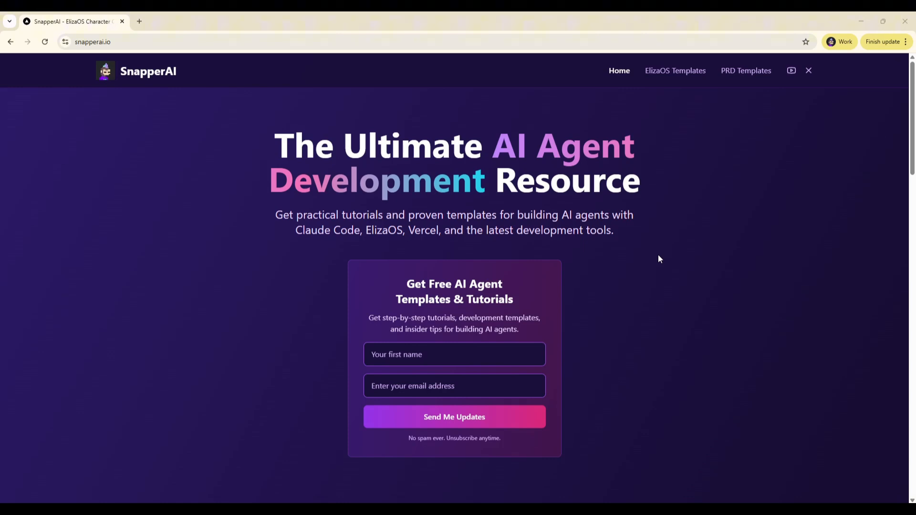
{"action": "mouse_move", "coordinate": [735, 279]}
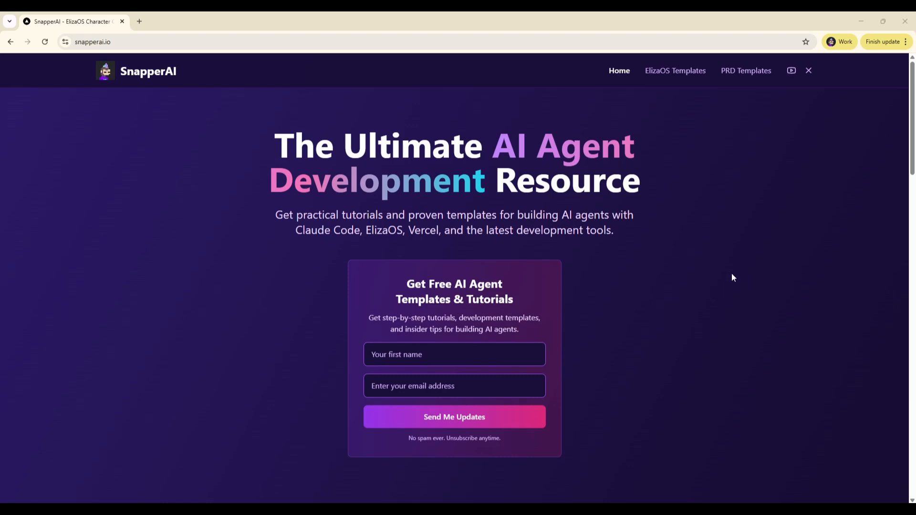
{"action": "mouse_move", "coordinate": [684, 275]}
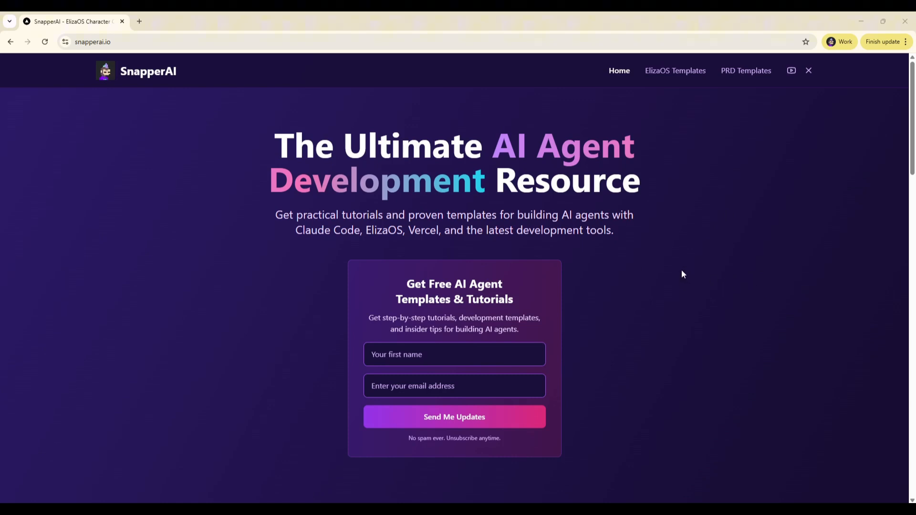
{"action": "mouse_move", "coordinate": [386, 297]}
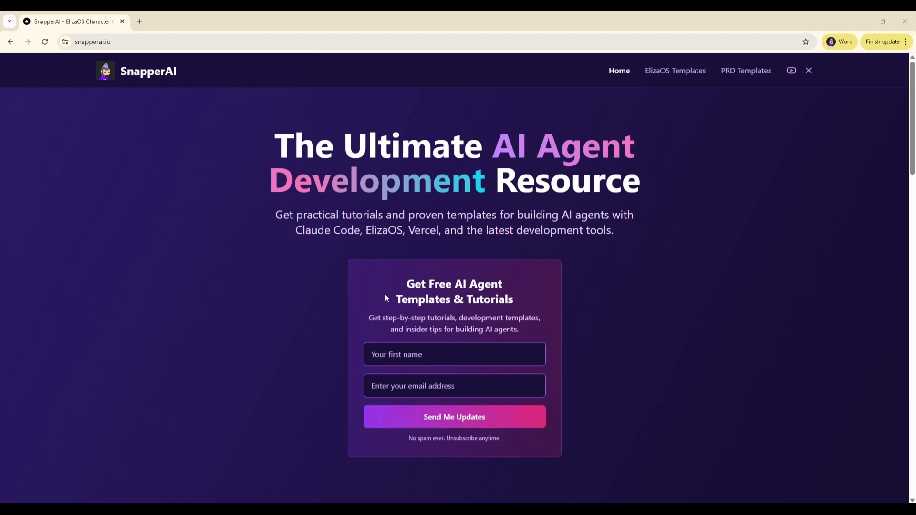
{"action": "mouse_move", "coordinate": [441, 373]}
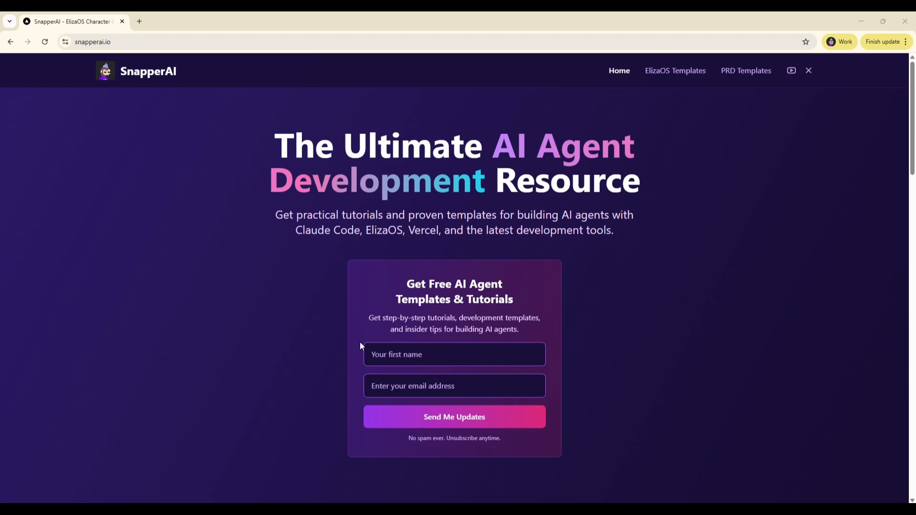
{"action": "mouse_move", "coordinate": [467, 344]}
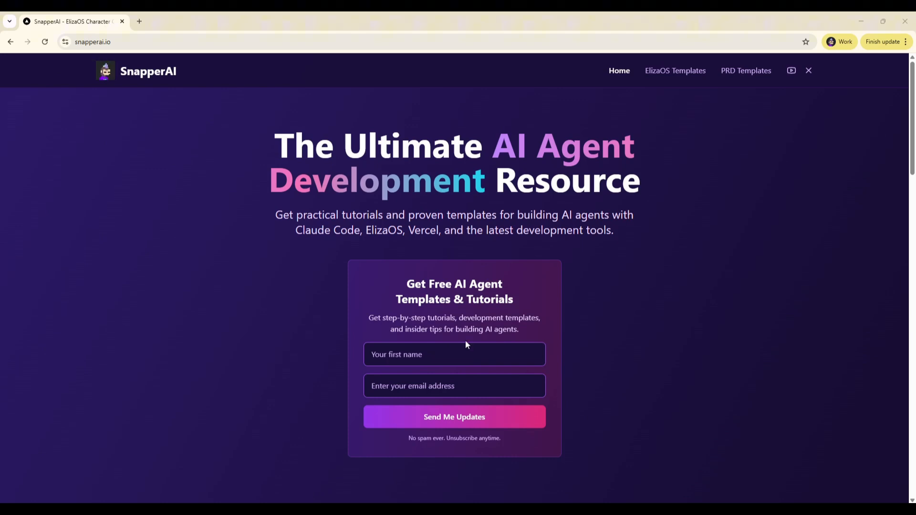
{"action": "mouse_move", "coordinate": [538, 300]}
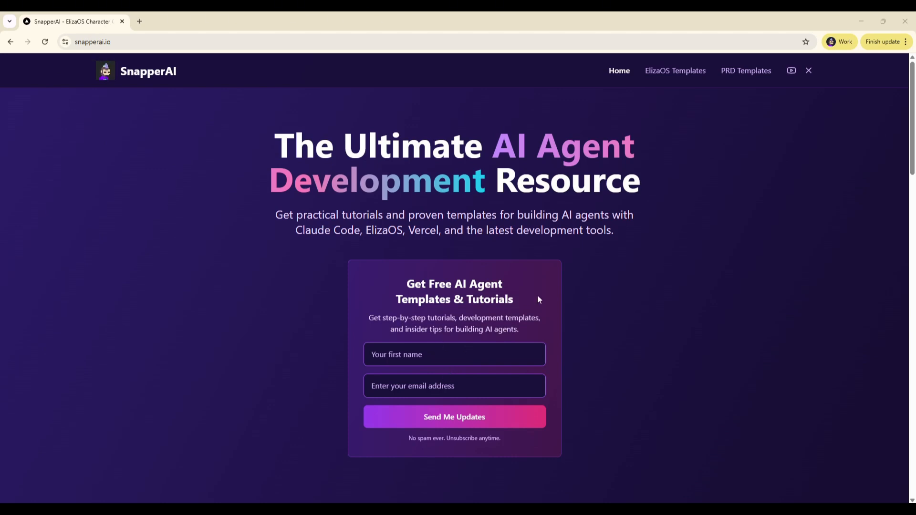
{"action": "mouse_move", "coordinate": [690, 282]}
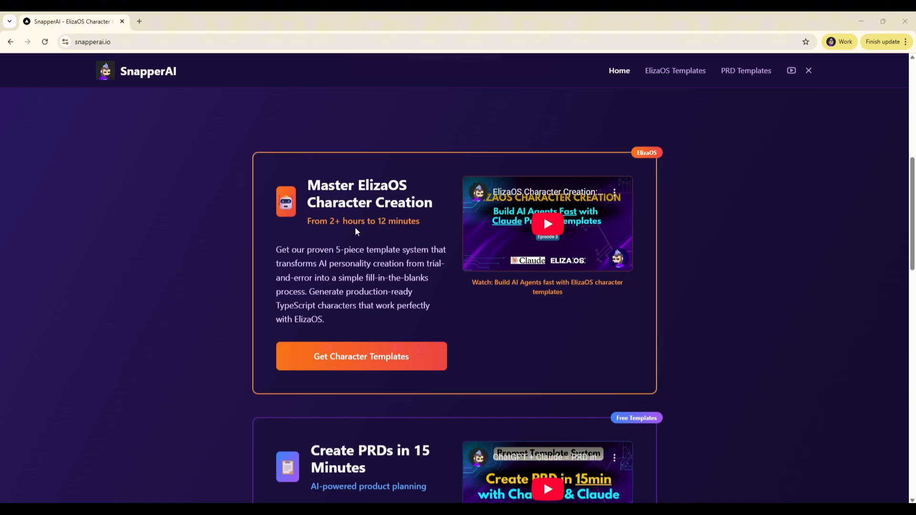
{"action": "mouse_move", "coordinate": [348, 221]}
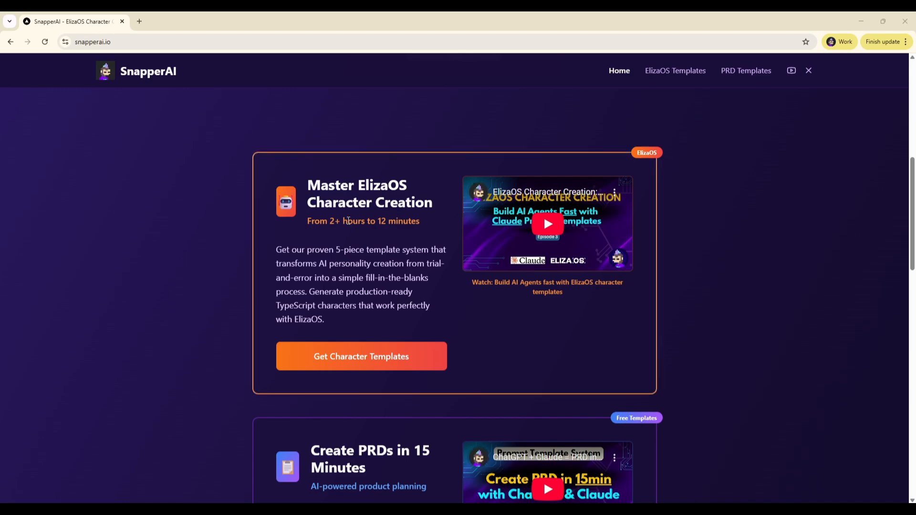
Step: Scroll the SnapperAI homepage past the ElizaOS and PRD template cards
{"action": "scroll", "scroll_direction": "down", "scroll_amount": 3}
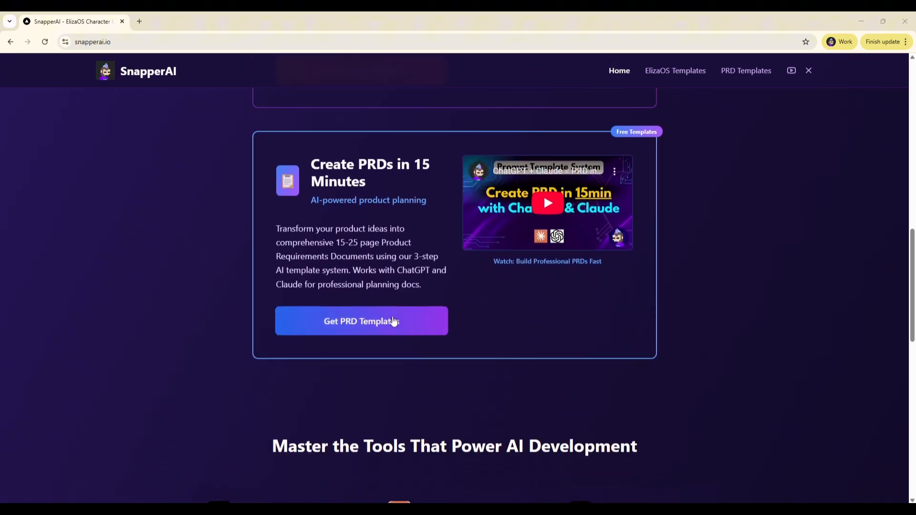
{"action": "scroll", "scroll_direction": "down", "scroll_amount": 3}
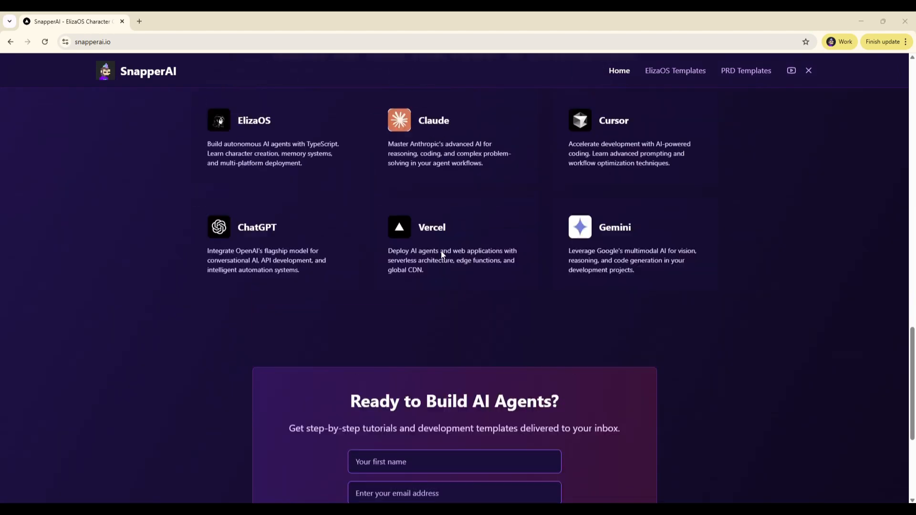
{"action": "scroll", "scroll_direction": "up", "scroll_amount": 3}
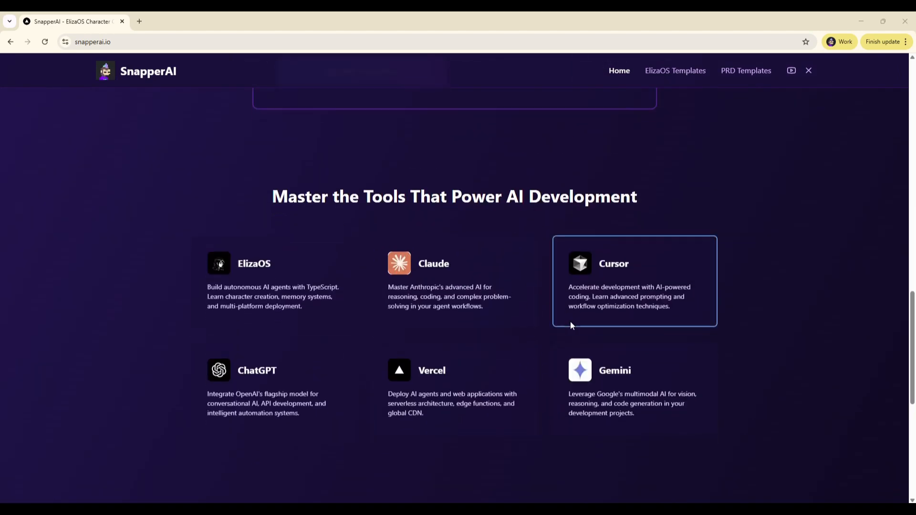
{"action": "scroll", "scroll_direction": "down", "scroll_amount": 3}
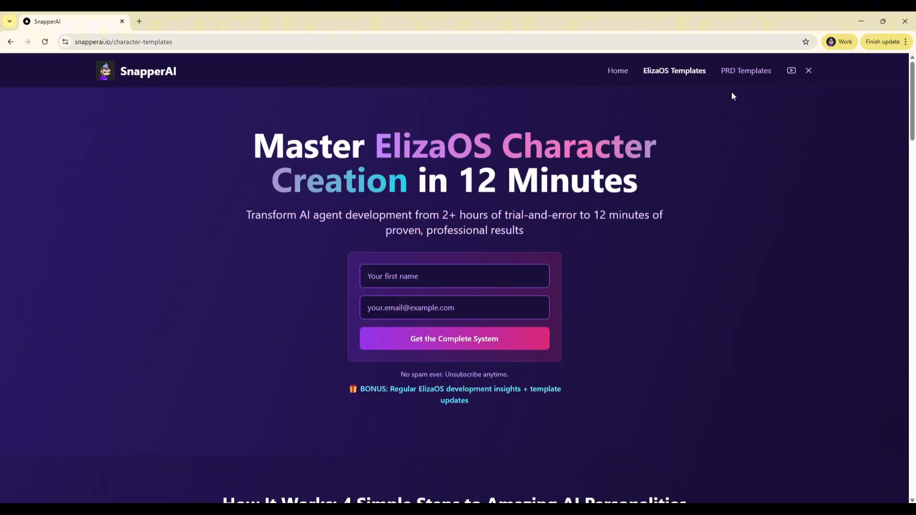
Step: Open PRD Templates from the header and scroll through the page and back to the top
{"action": "left_click", "coordinate": [746, 70]}
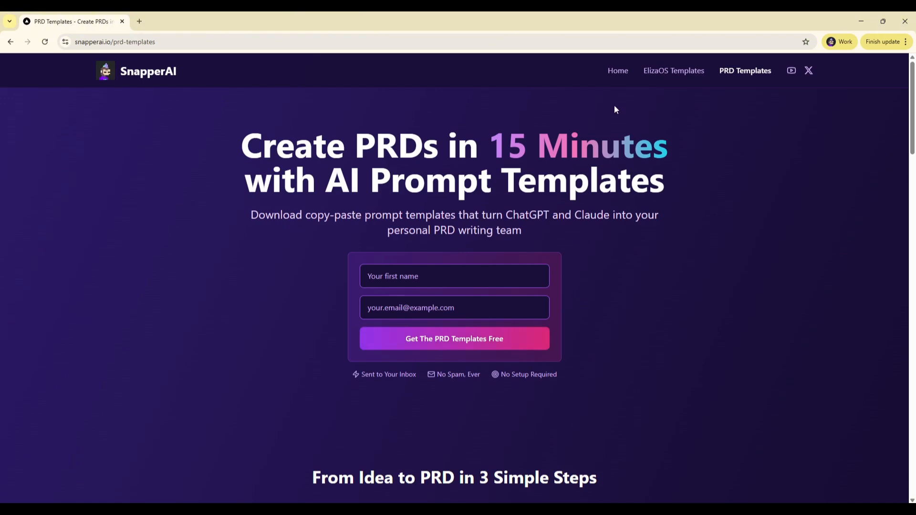
{"action": "scroll", "scroll_direction": "down", "scroll_amount": 3}
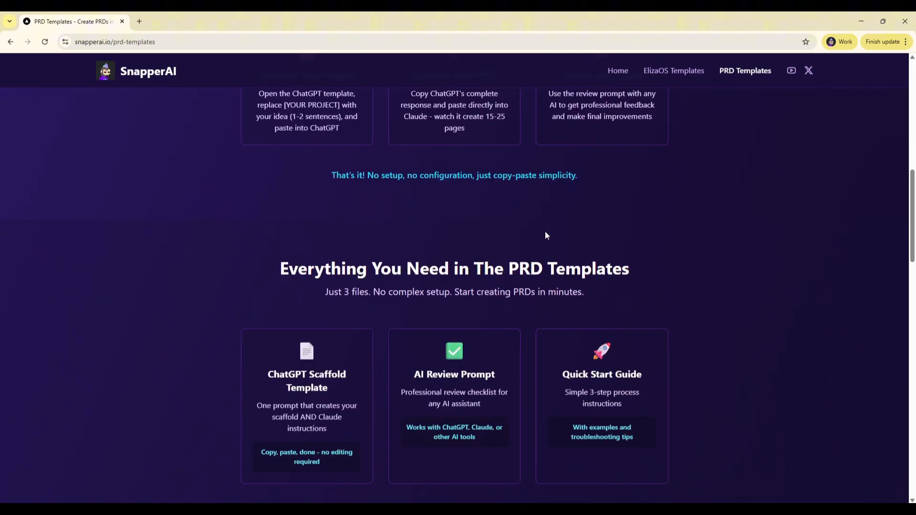
{"action": "scroll", "scroll_direction": "down", "scroll_amount": 3}
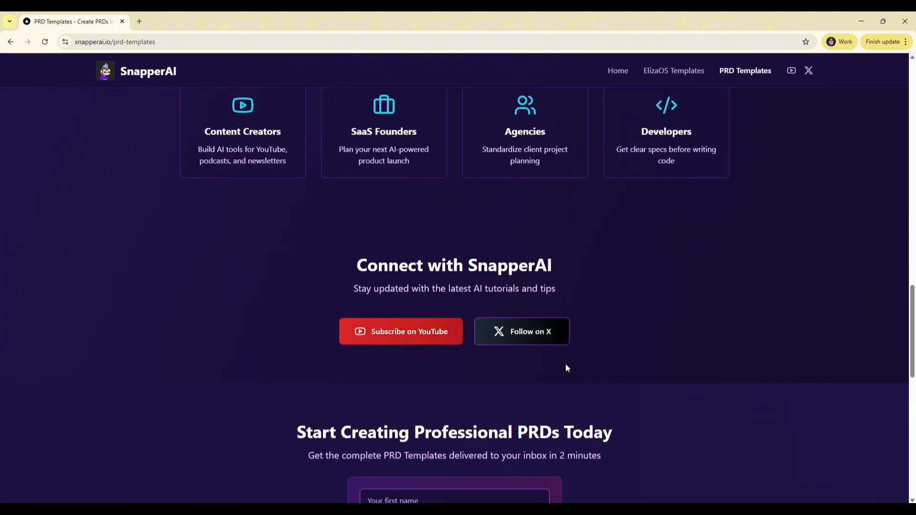
{"action": "scroll", "scroll_direction": "down", "scroll_amount": 3}
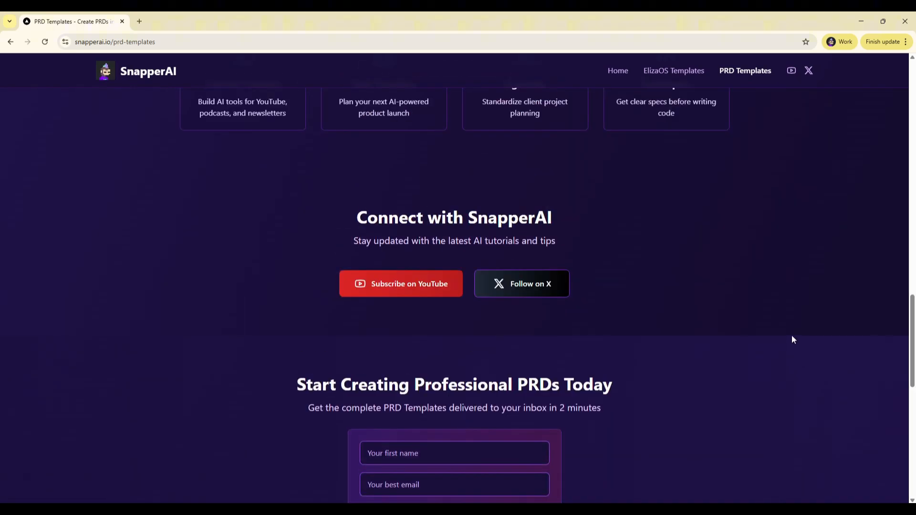
{"action": "scroll", "scroll_direction": "up", "scroll_amount": 3}
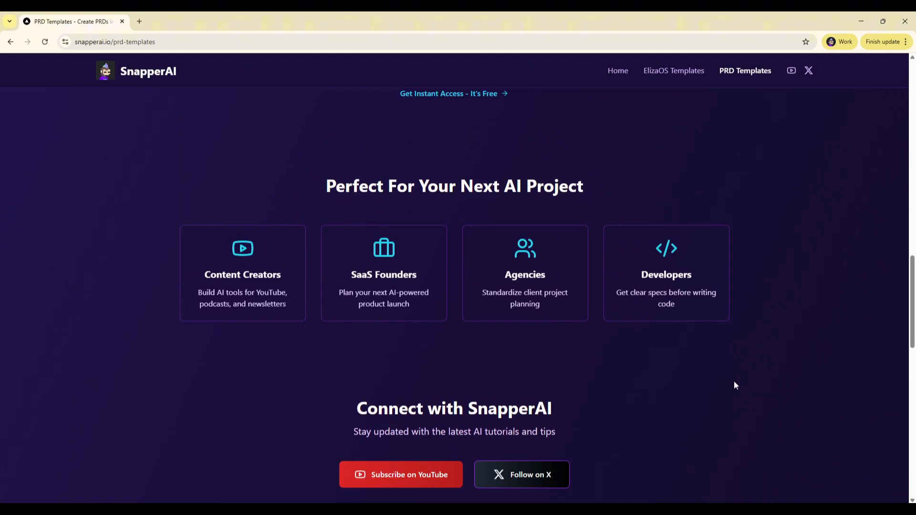
{"action": "scroll", "scroll_direction": "up", "scroll_amount": 3}
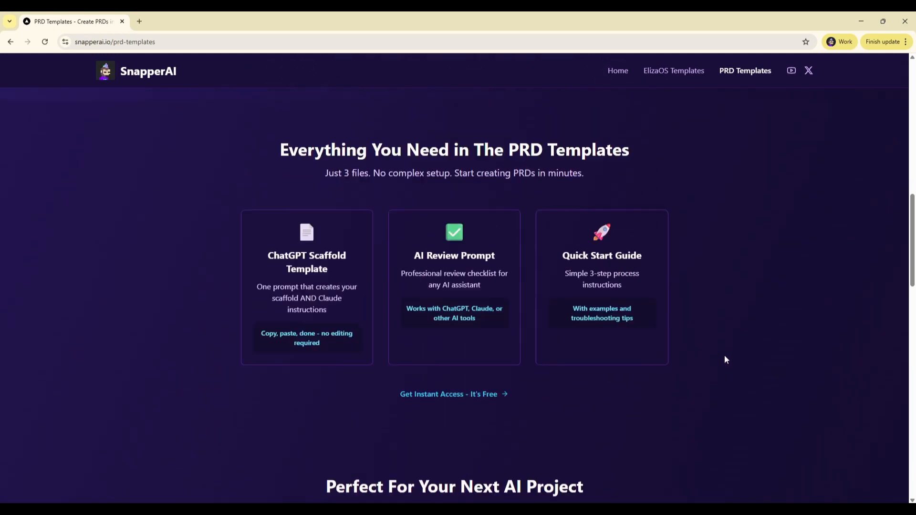
{"action": "scroll", "scroll_direction": "up", "scroll_amount": 3}
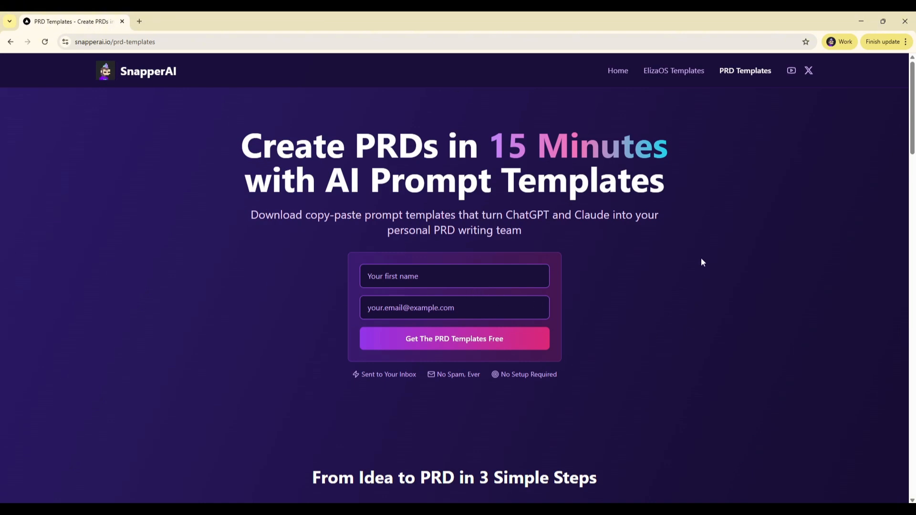
{"action": "mouse_move", "coordinate": [707, 219]}
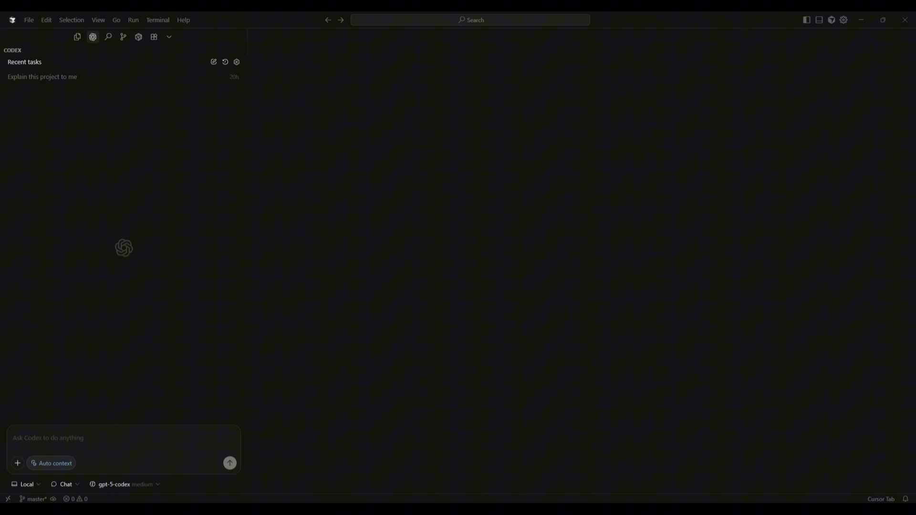
Step: Reopen the earlier 'Explain this project to me' Codex task
{"action": "left_click", "coordinate": [42, 76]}
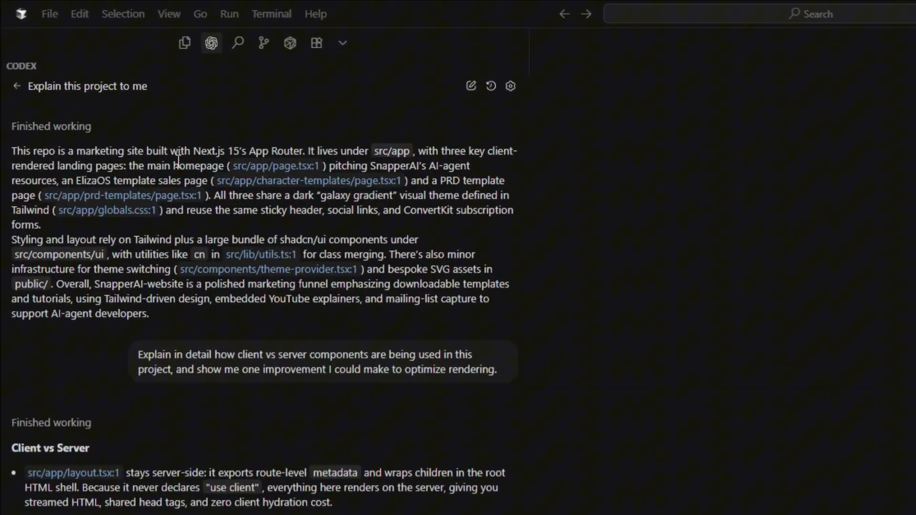
{"action": "mouse_move", "coordinate": [360, 148]}
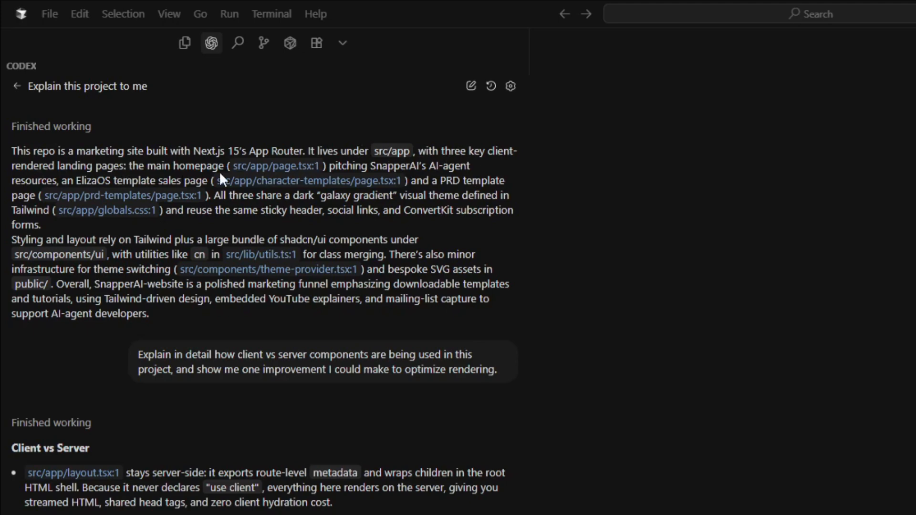
{"action": "mouse_move", "coordinate": [295, 190]}
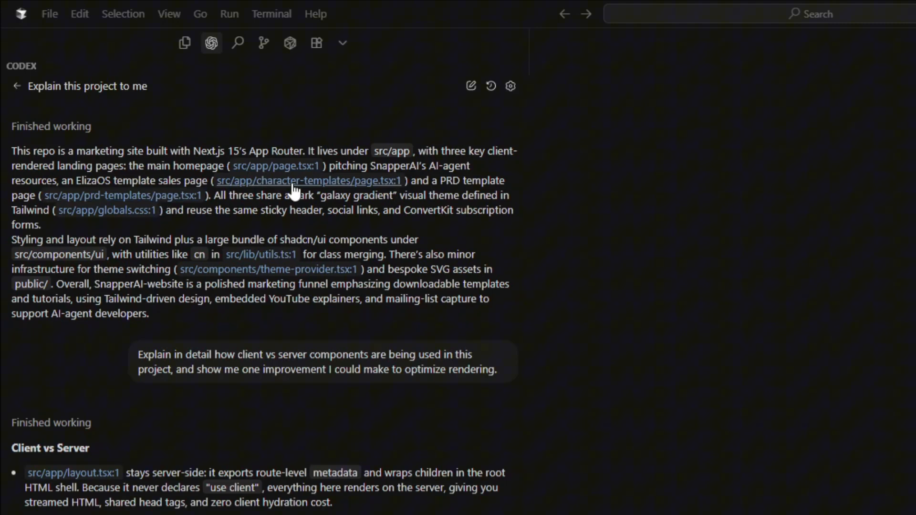
{"action": "mouse_move", "coordinate": [309, 186]}
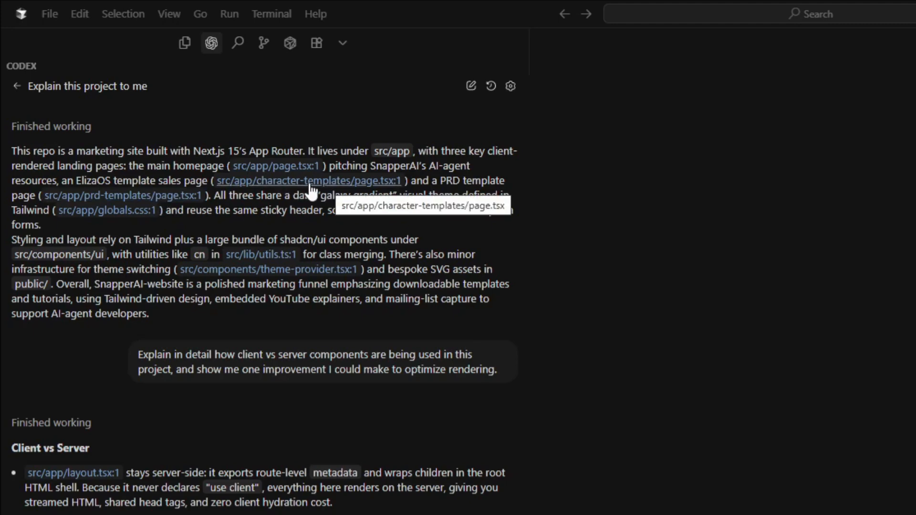
{"action": "mouse_move", "coordinate": [169, 201]}
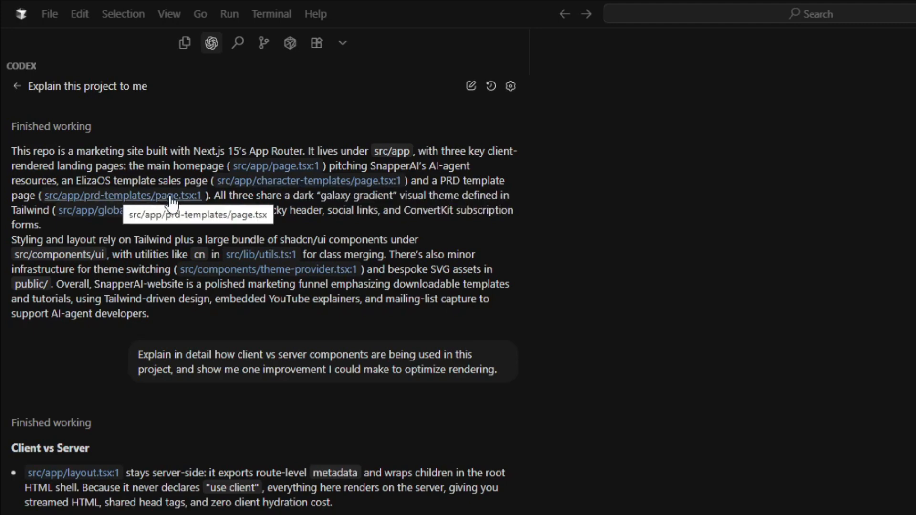
{"action": "mouse_move", "coordinate": [589, 210]}
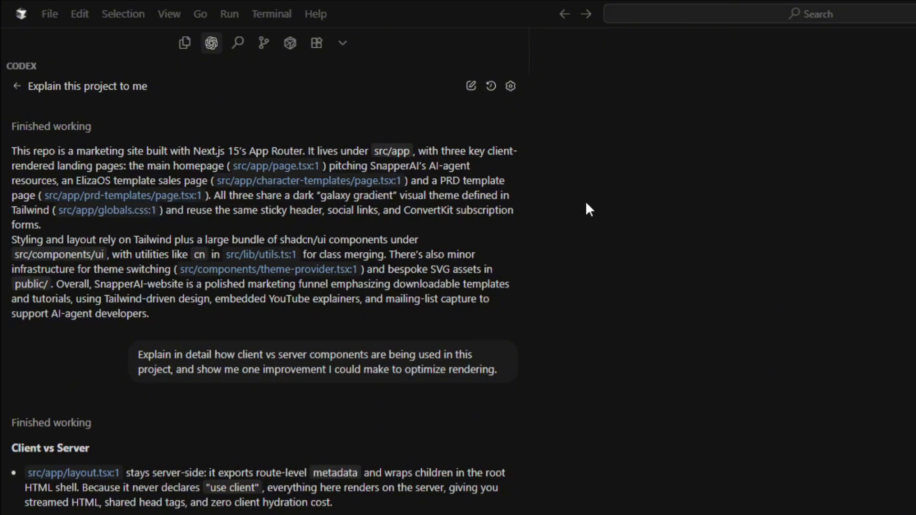
{"action": "mouse_move", "coordinate": [314, 226]}
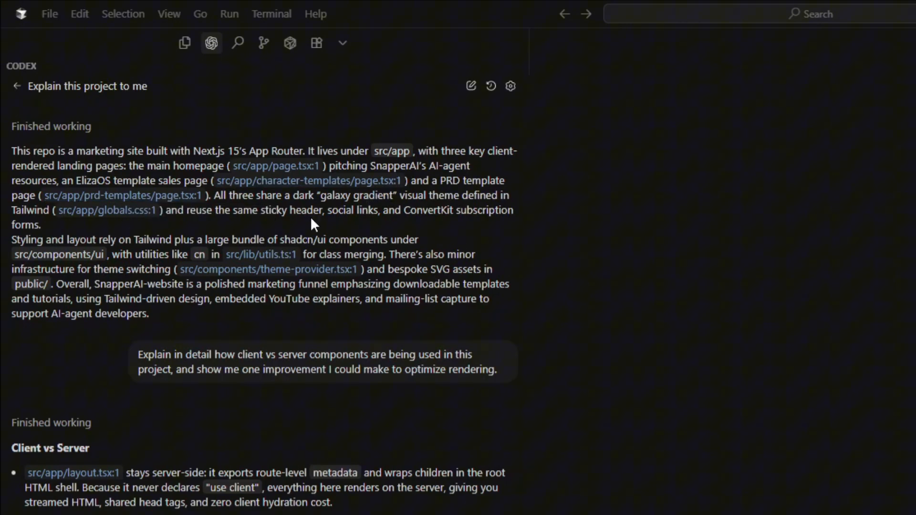
{"action": "mouse_move", "coordinate": [315, 208]}
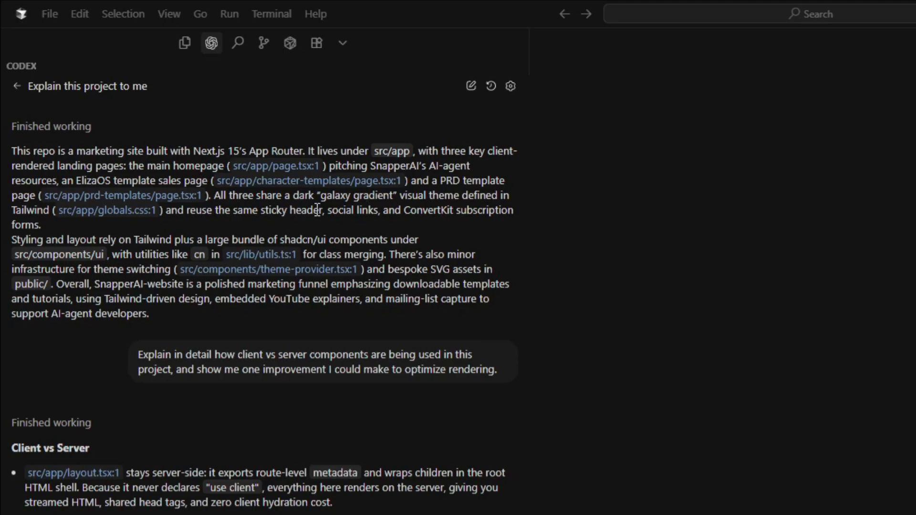
{"action": "mouse_move", "coordinate": [156, 208]}
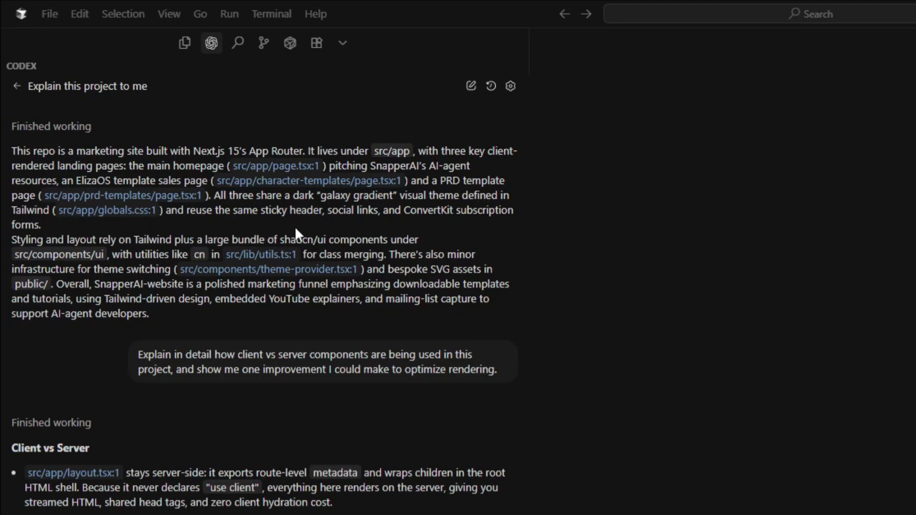
{"action": "mouse_move", "coordinate": [479, 239]}
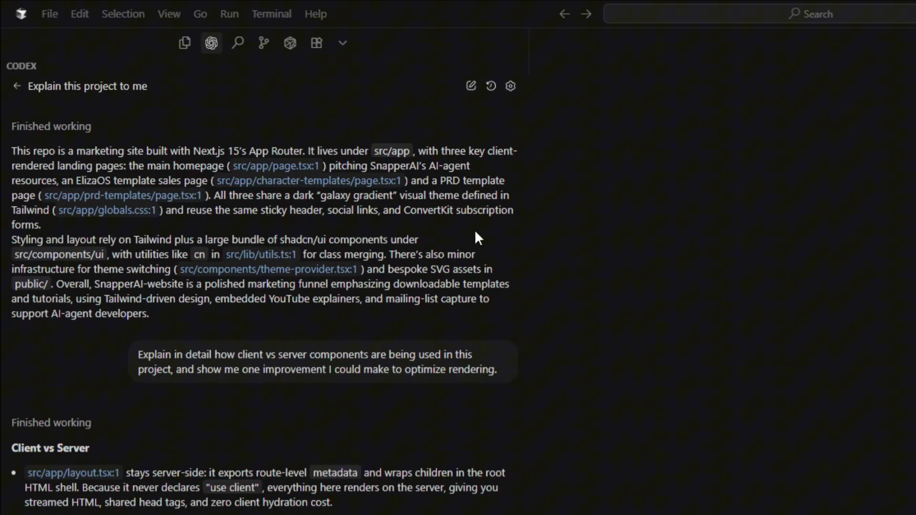
{"action": "mouse_move", "coordinate": [54, 333]}
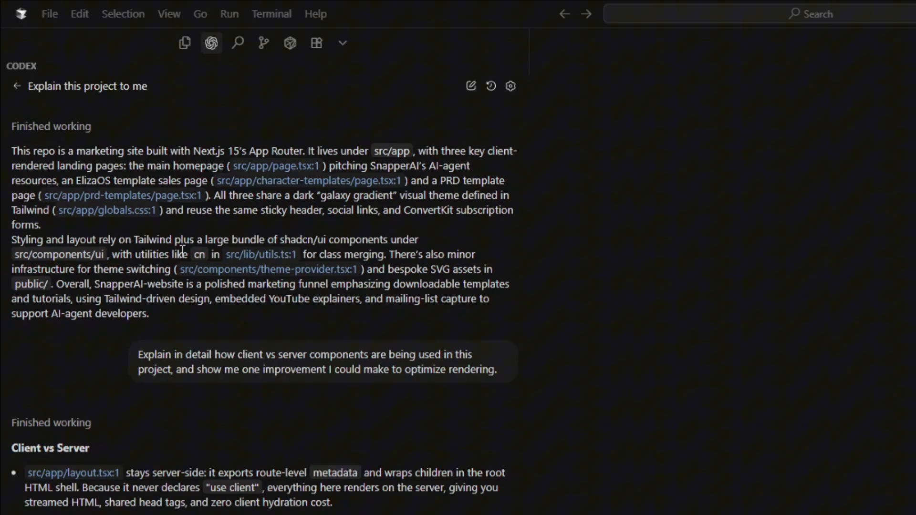
{"action": "mouse_move", "coordinate": [291, 244]}
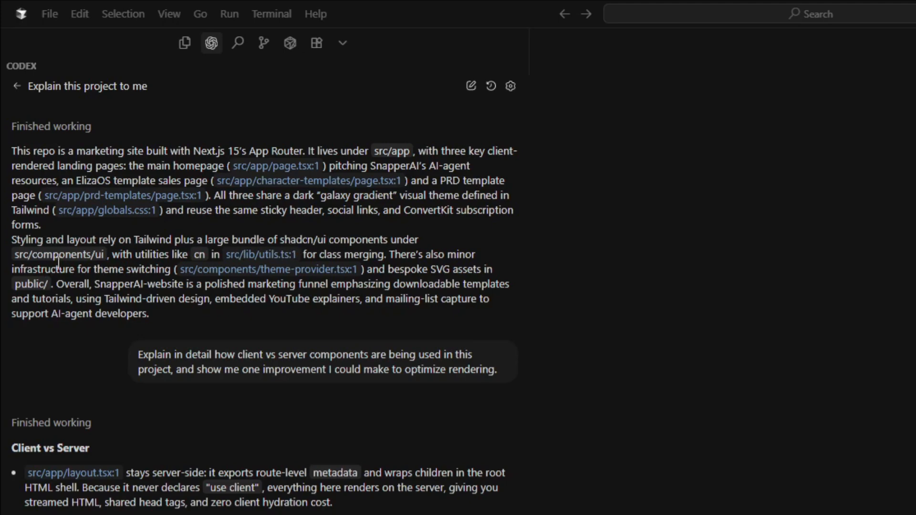
{"action": "mouse_move", "coordinate": [196, 263]}
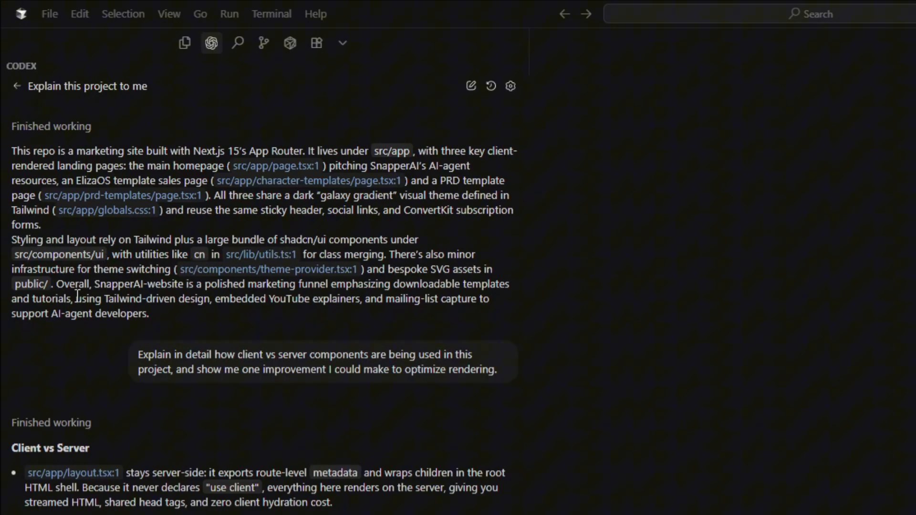
{"action": "mouse_move", "coordinate": [432, 286]}
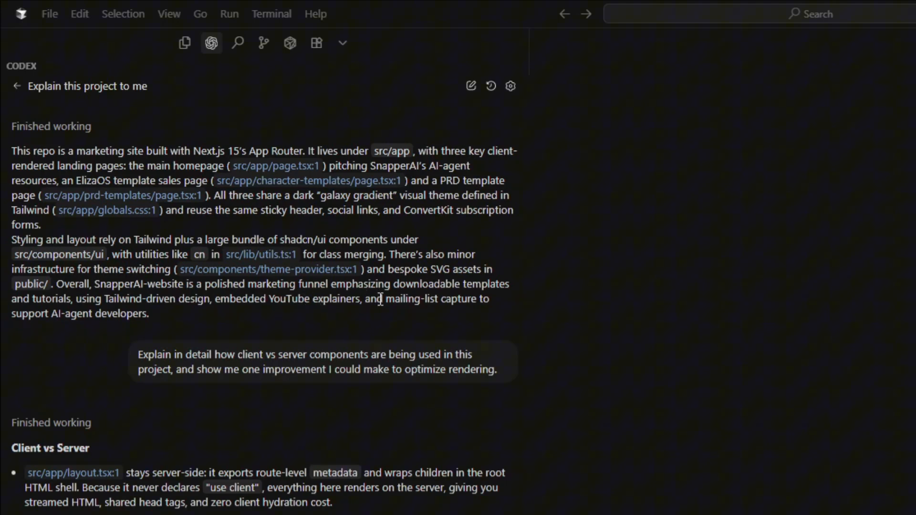
{"action": "mouse_move", "coordinate": [99, 335]}
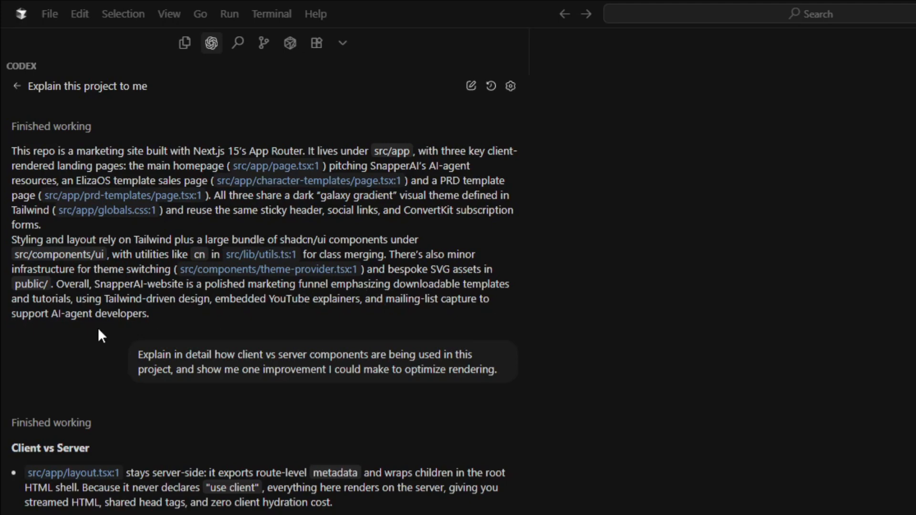
{"action": "mouse_move", "coordinate": [228, 317]}
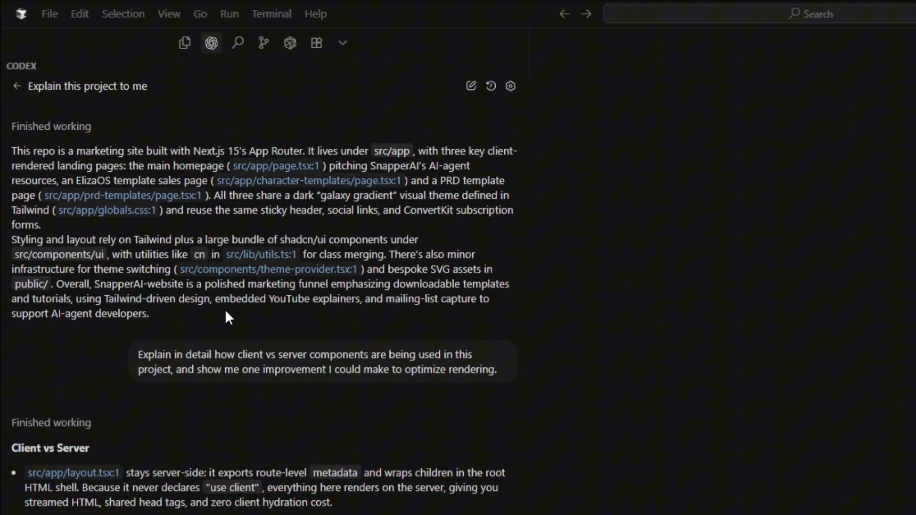
{"action": "mouse_move", "coordinate": [442, 319]}
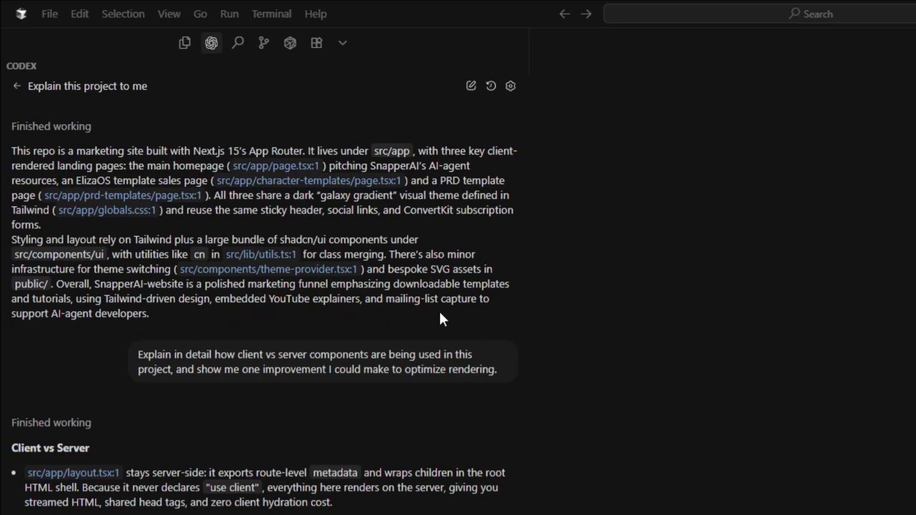
{"action": "mouse_move", "coordinate": [205, 335]}
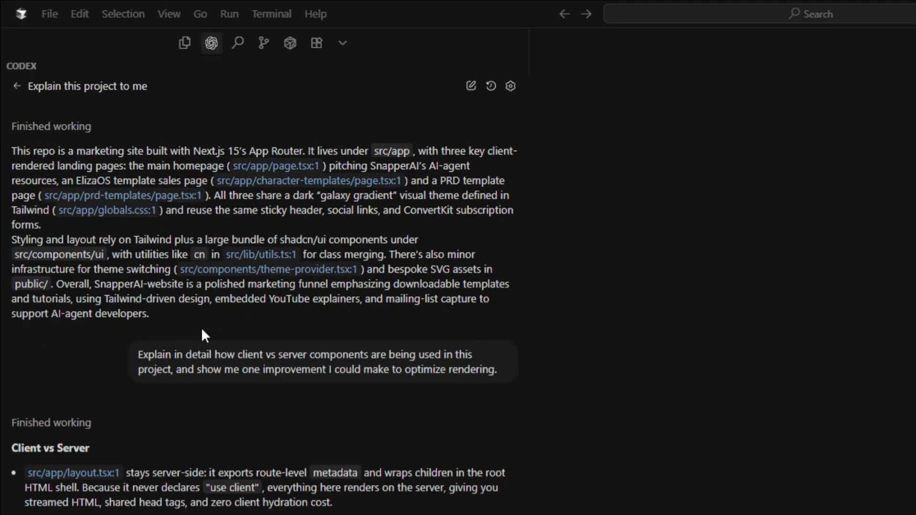
{"action": "mouse_move", "coordinate": [175, 332]}
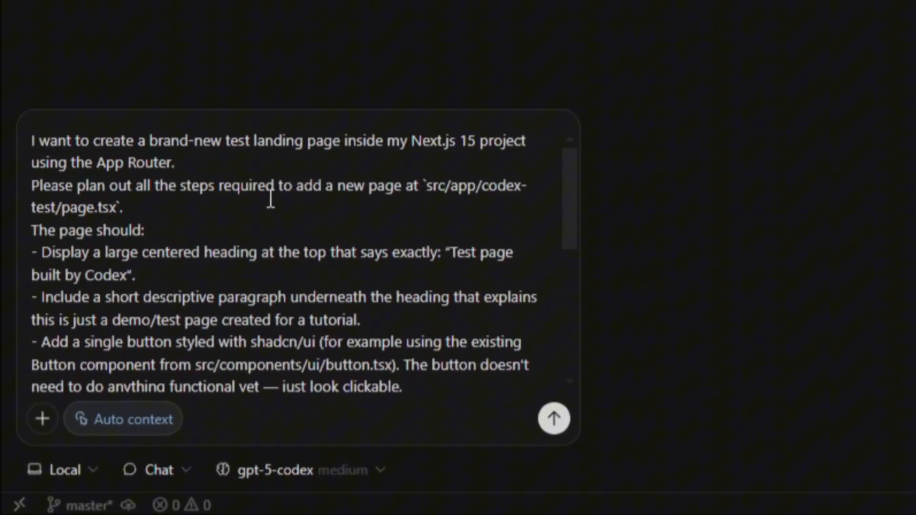
{"action": "mouse_move", "coordinate": [73, 291]}
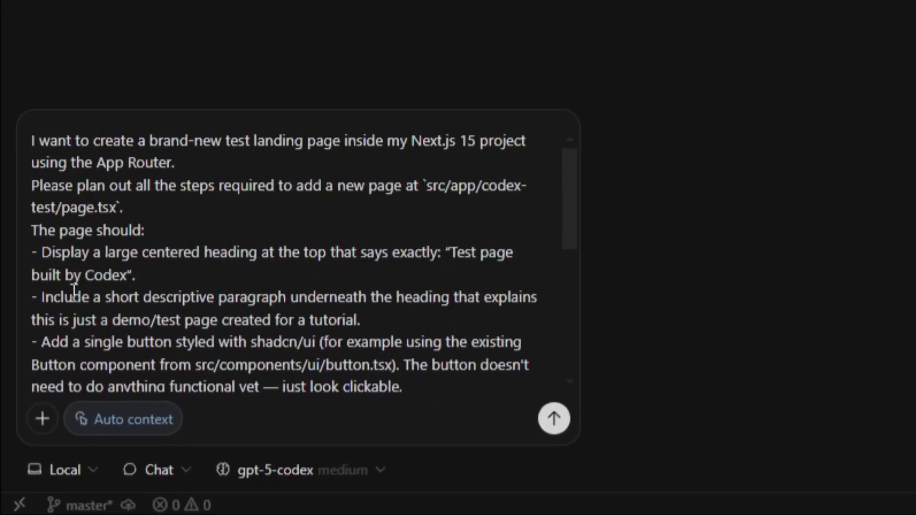
Step: Review the codex-test page planning prompt and send it to Codex
{"action": "scroll", "scroll_direction": "down", "scroll_amount": 3}
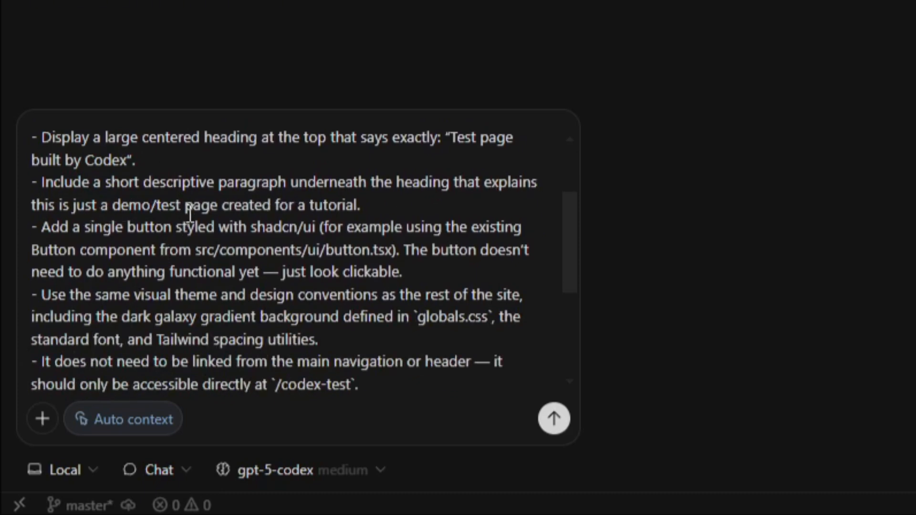
{"action": "scroll", "scroll_direction": "down", "scroll_amount": 3}
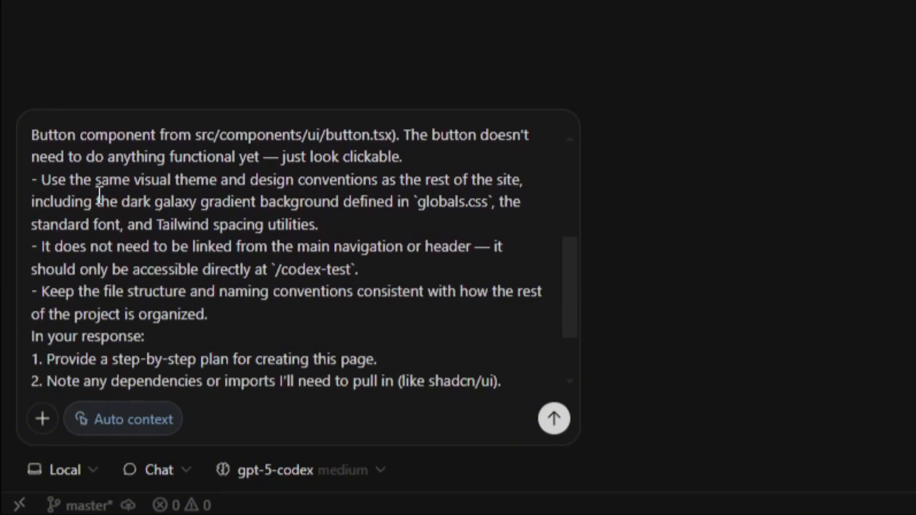
{"action": "mouse_move", "coordinate": [439, 190]}
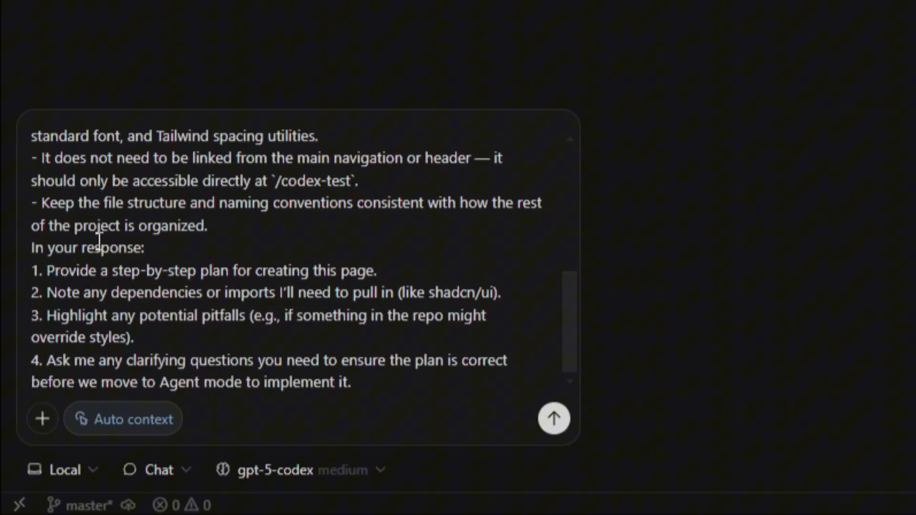
{"action": "mouse_move", "coordinate": [186, 280]}
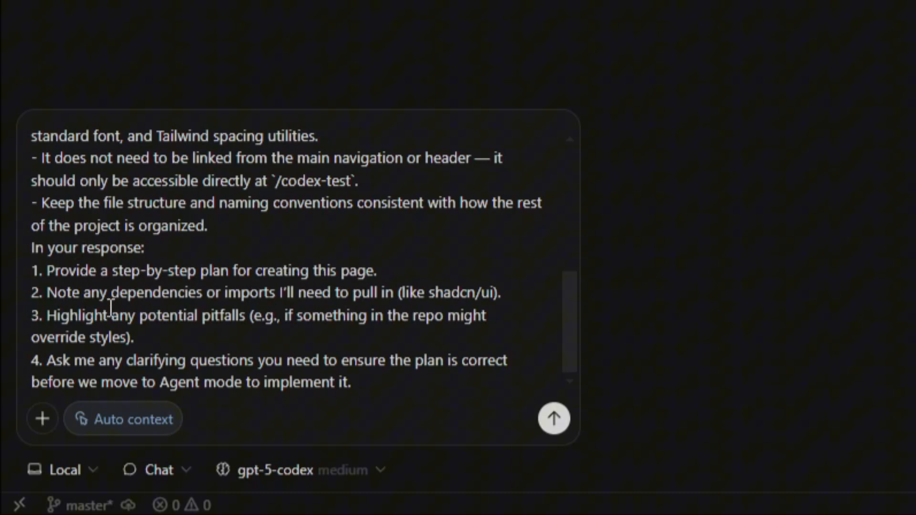
{"action": "mouse_move", "coordinate": [253, 316]}
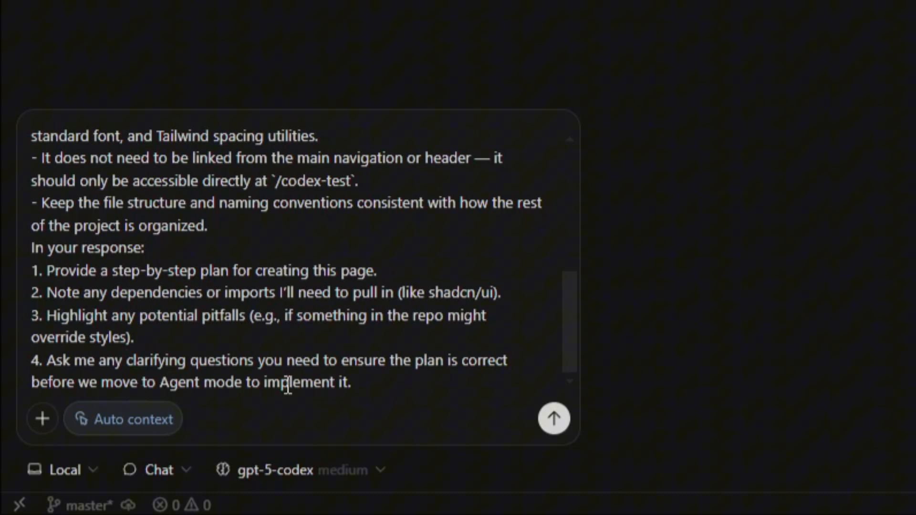
{"action": "mouse_move", "coordinate": [444, 380]}
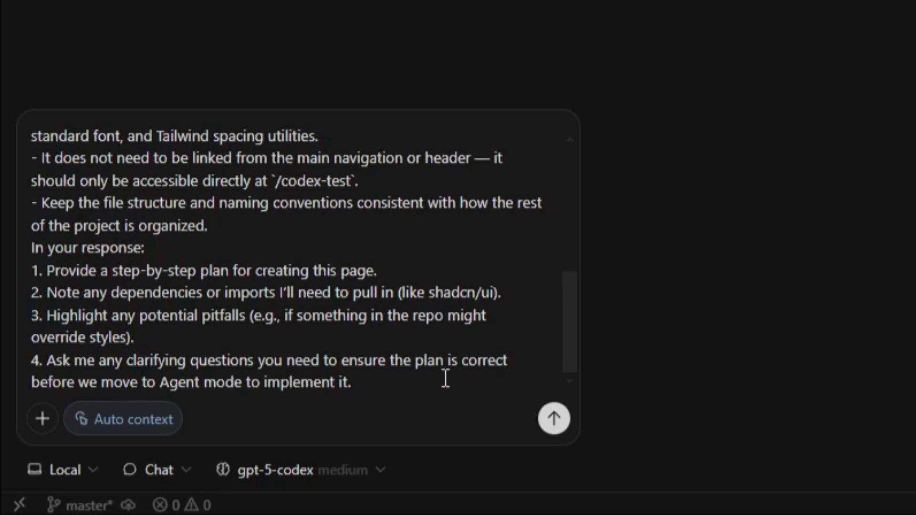
{"action": "left_click", "coordinate": [553, 418]}
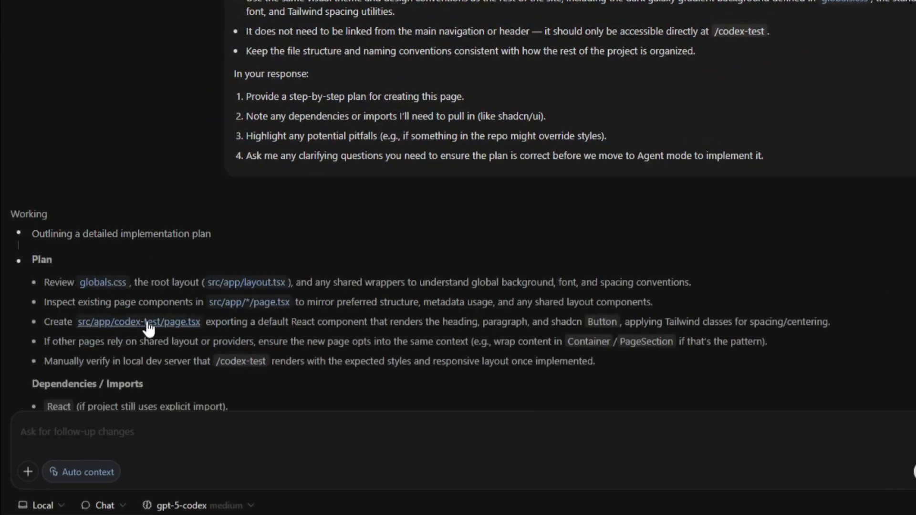
Step: Scroll through Codex's Plan, Dependencies, Pitfalls and Questions for the codex-test page
{"action": "scroll", "scroll_direction": "down", "scroll_amount": 3}
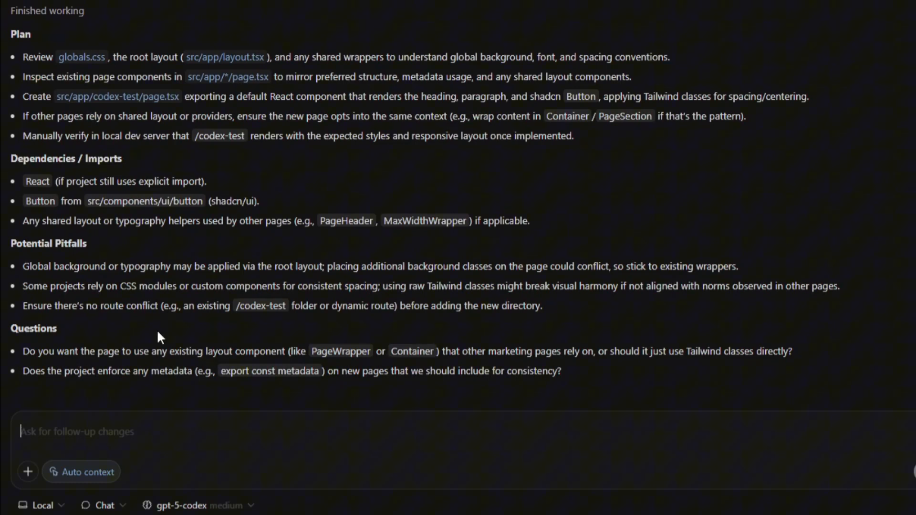
{"action": "mouse_move", "coordinate": [158, 402]}
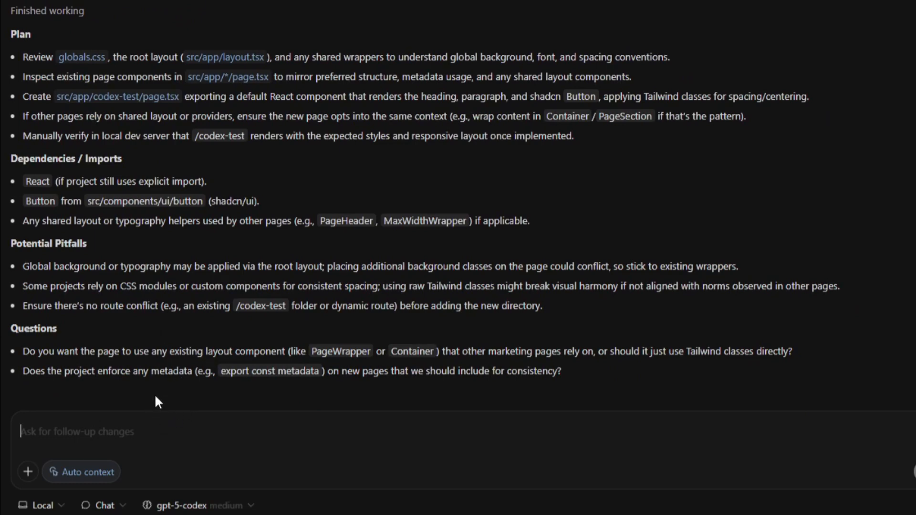
{"action": "mouse_move", "coordinate": [350, 410]}
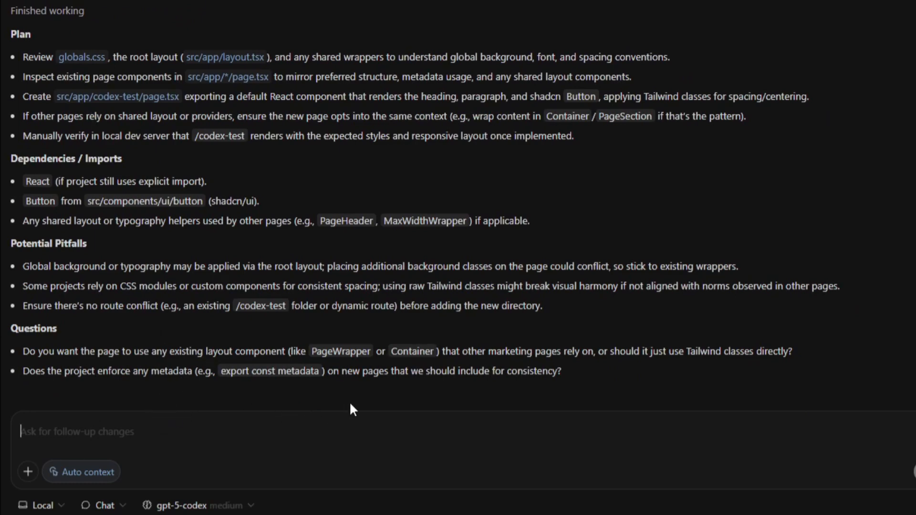
{"action": "mouse_move", "coordinate": [618, 420]}
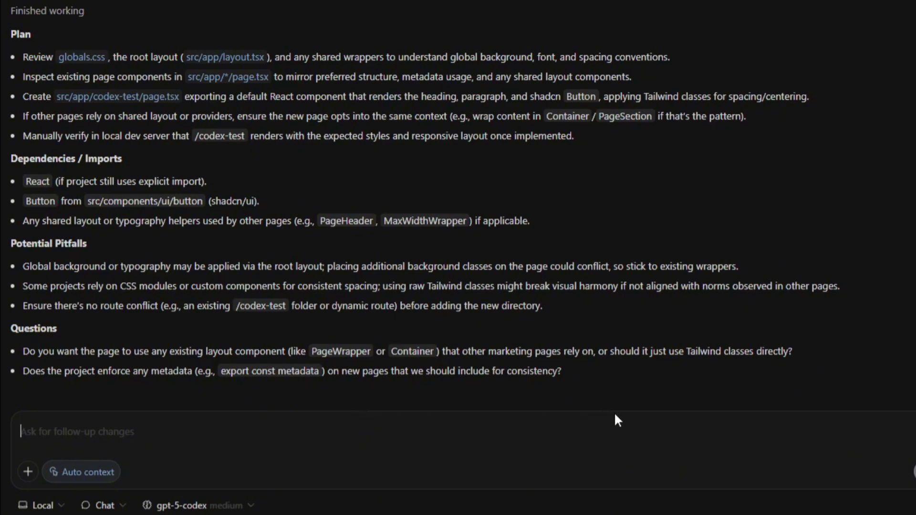
{"action": "mouse_move", "coordinate": [209, 384]}
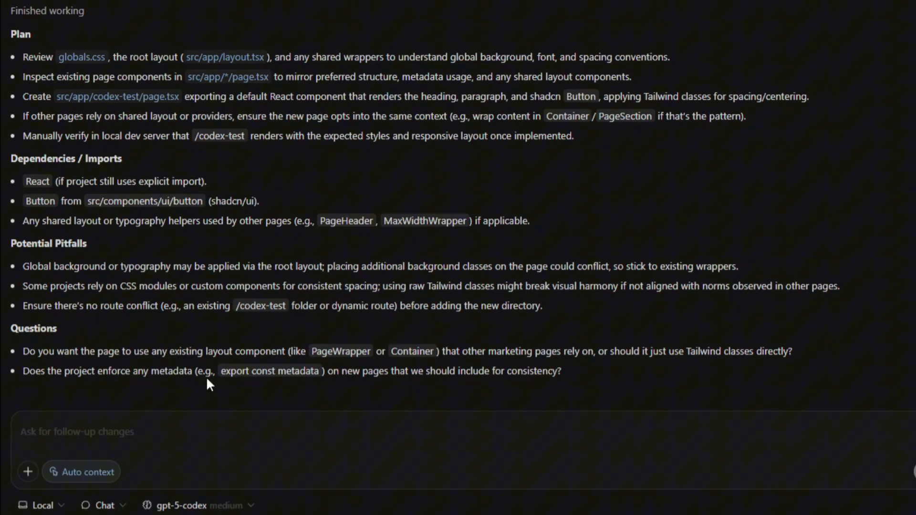
{"action": "mouse_move", "coordinate": [440, 408]}
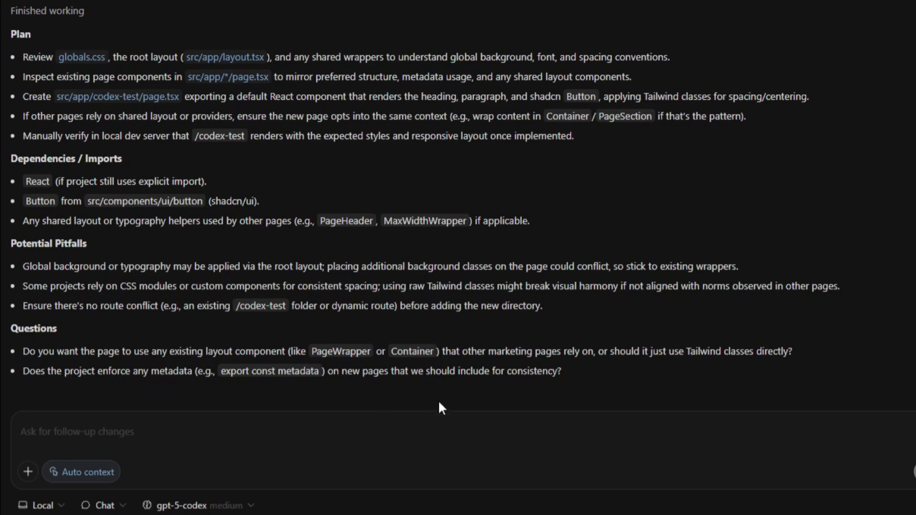
{"action": "mouse_move", "coordinate": [496, 400]}
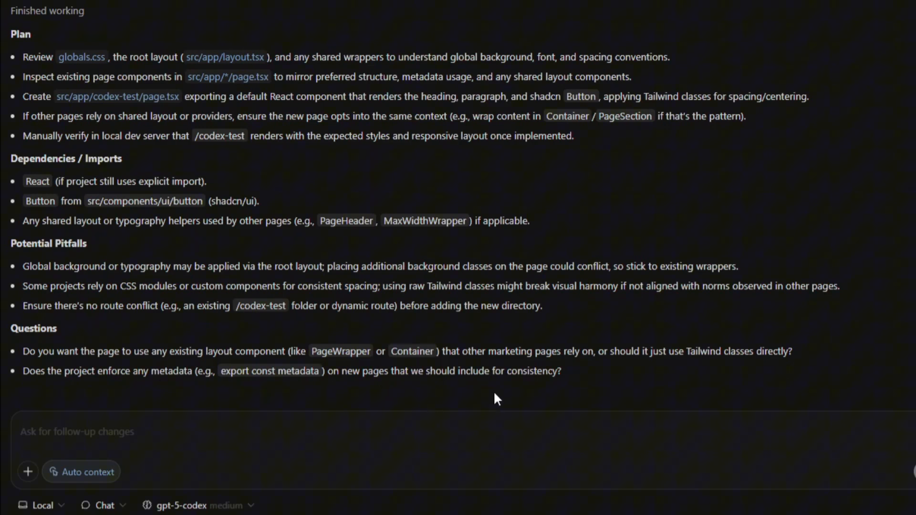
{"action": "mouse_move", "coordinate": [472, 508]}
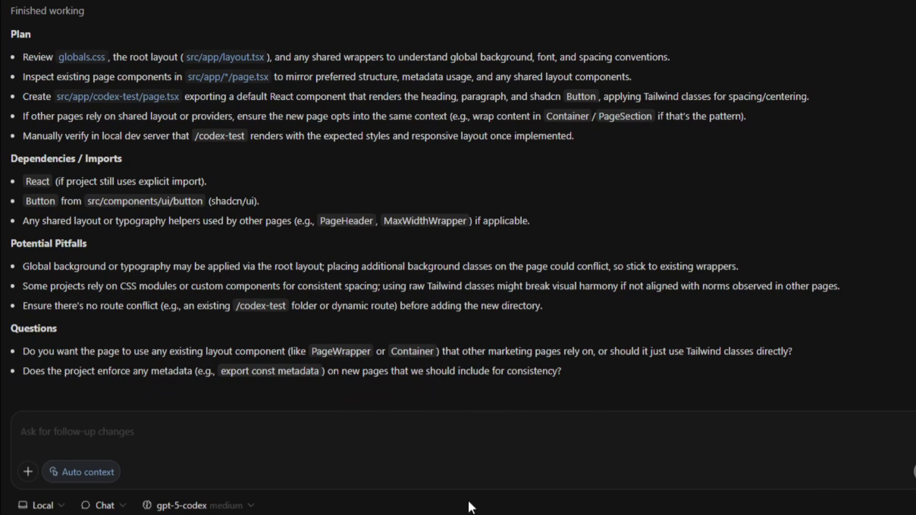
{"action": "mouse_move", "coordinate": [253, 482]}
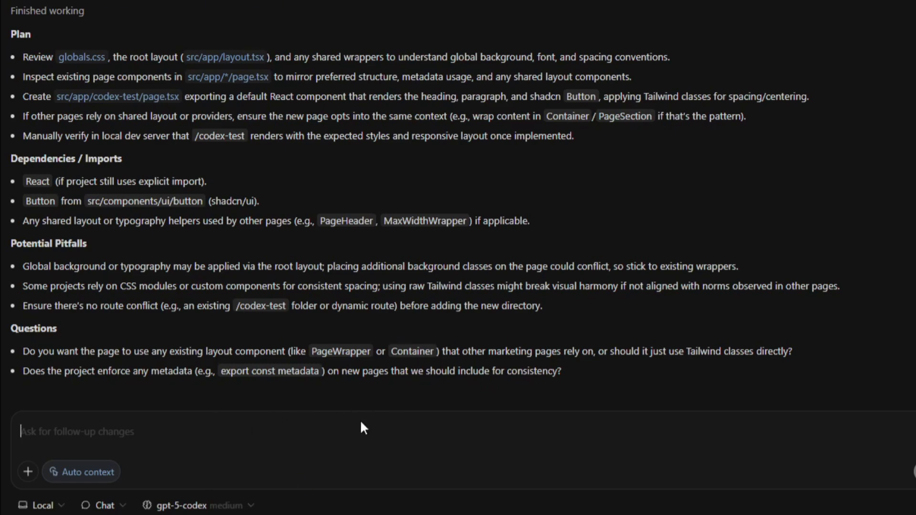
Step: Reply that the demo page should use Tailwind classes directly and add no metadata
{"action": "type", "text": "For"}
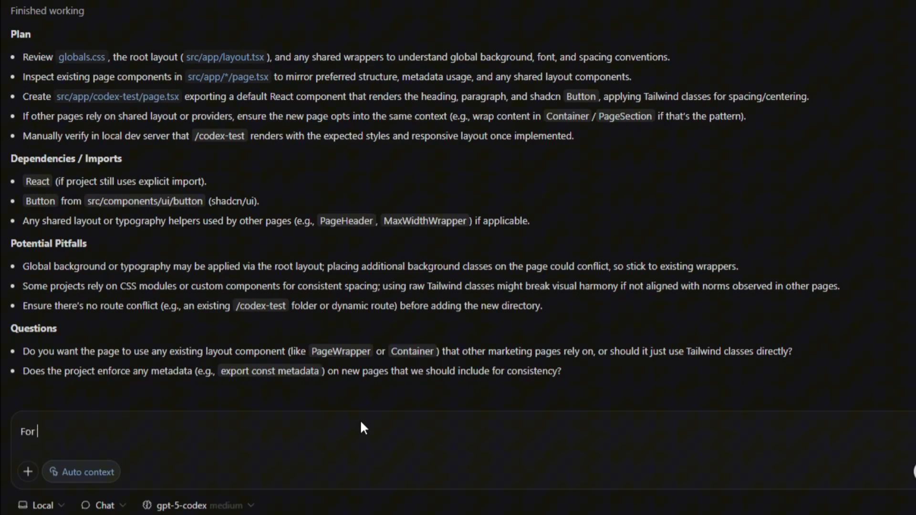
{"action": "type", "text": "this demo page,"}
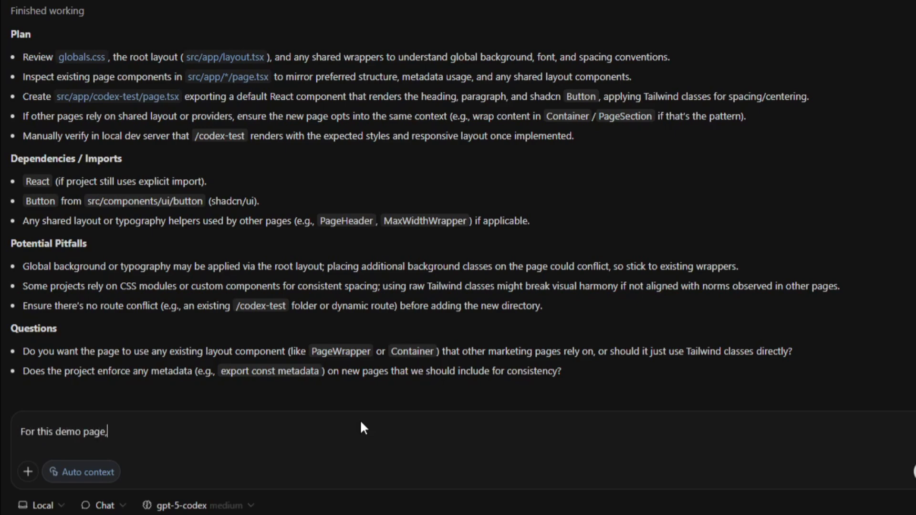
{"action": "type", "text": "please use tailwind classes d"}
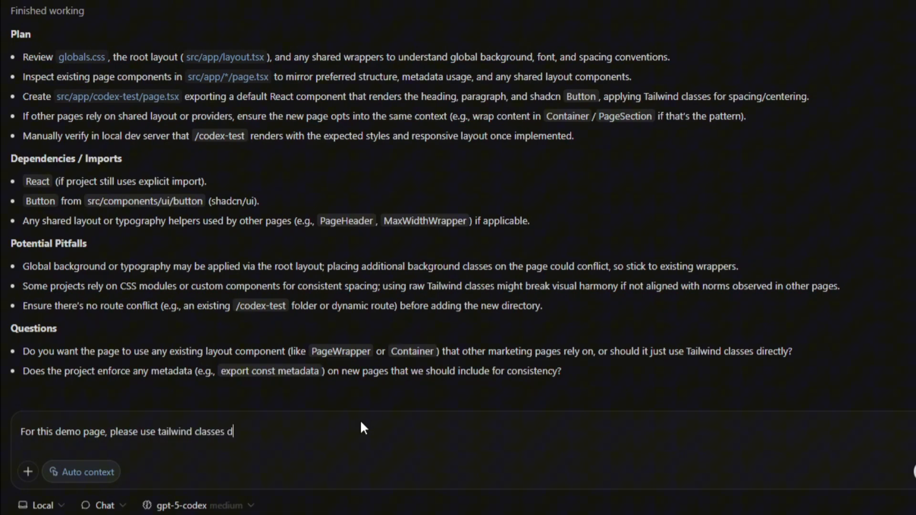
{"action": "type", "text": "irectly."}
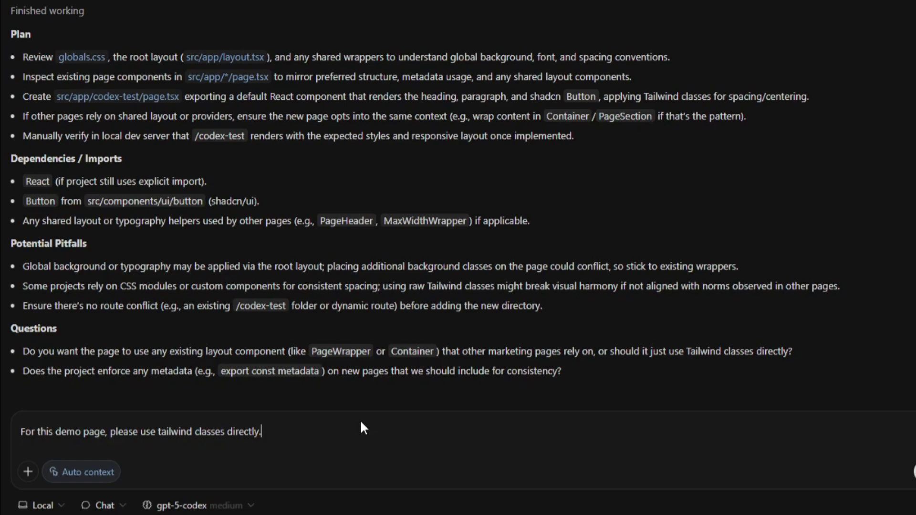
{"action": "type", "text": "Don't ad"}
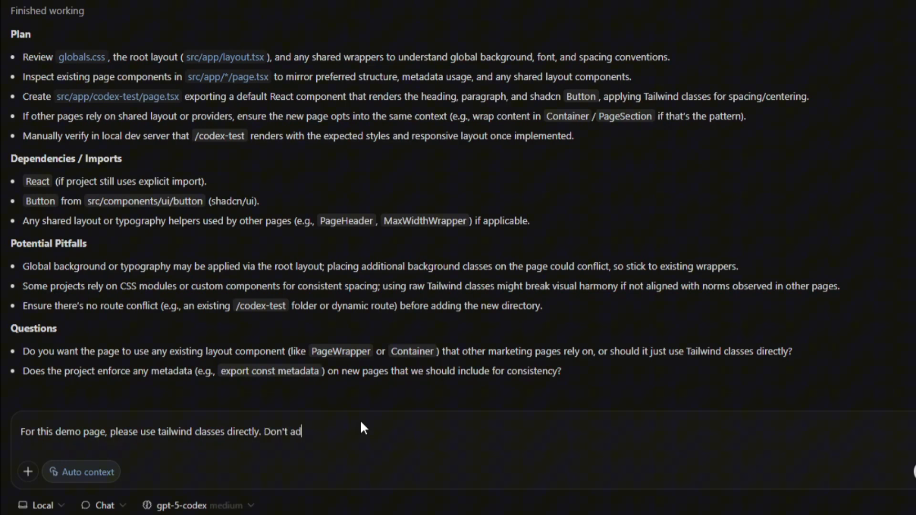
{"action": "type", "text": "d metadat"}
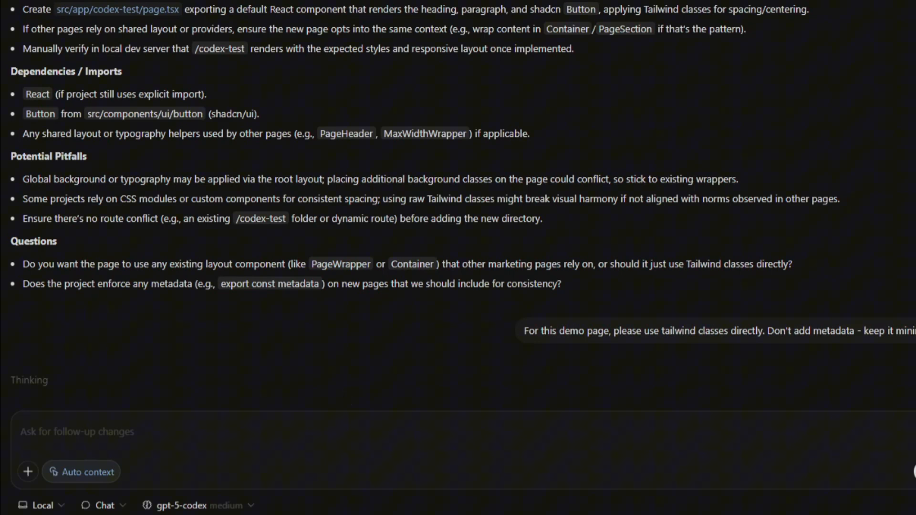
{"action": "scroll", "scroll_direction": "down", "scroll_amount": 3}
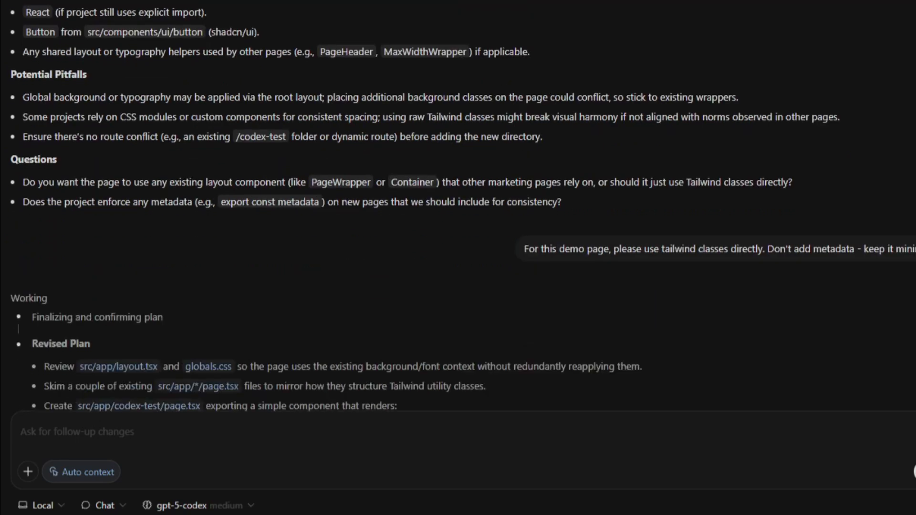
{"action": "scroll", "scroll_direction": "down", "scroll_amount": 3}
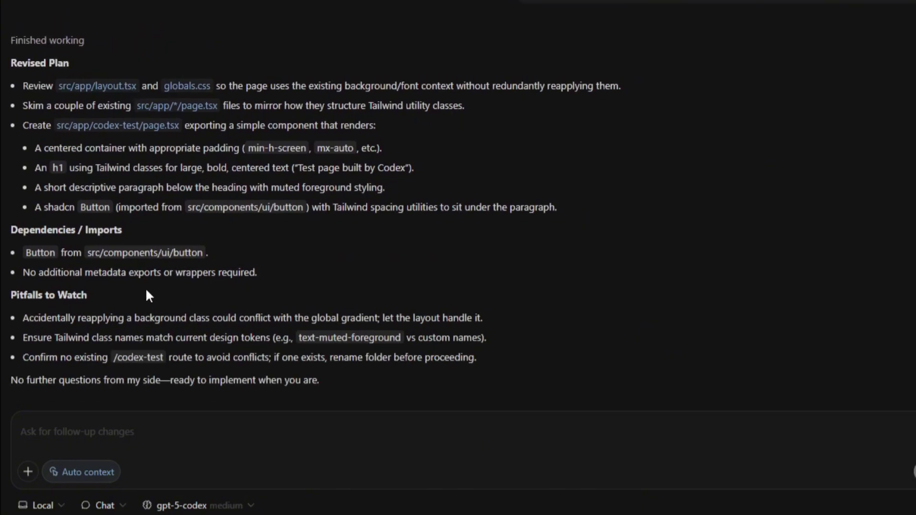
{"action": "mouse_move", "coordinate": [115, 389]}
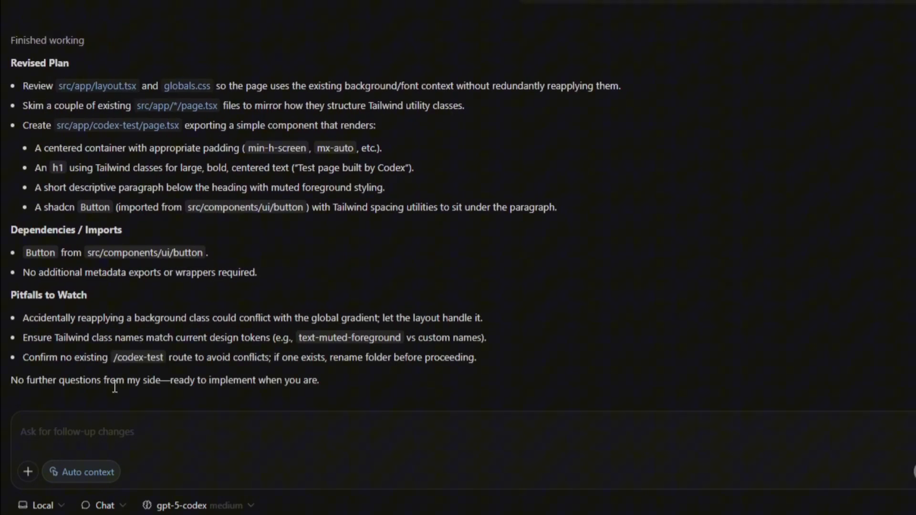
{"action": "mouse_move", "coordinate": [228, 156]}
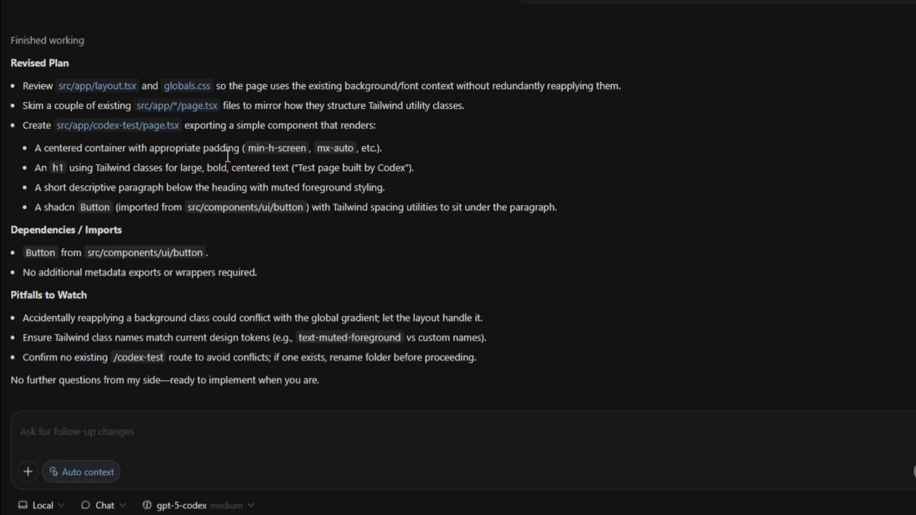
{"action": "mouse_move", "coordinate": [412, 312]}
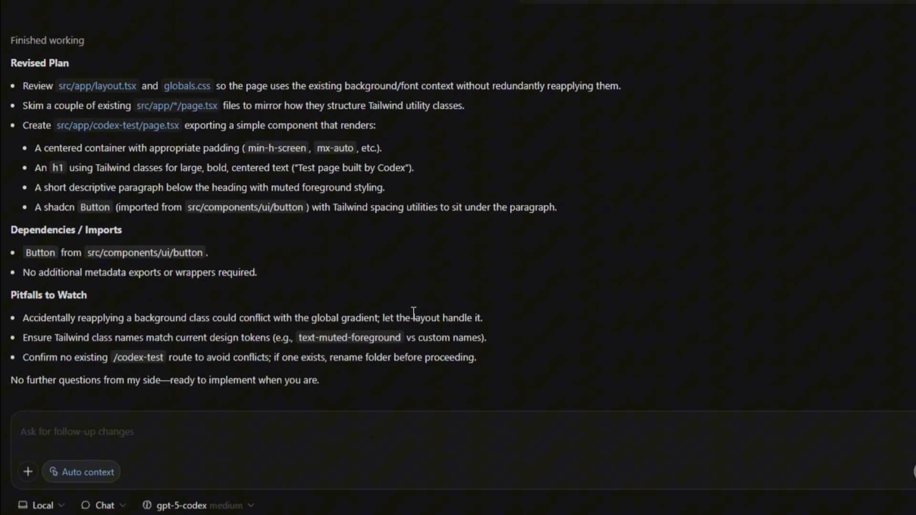
{"action": "mouse_move", "coordinate": [452, 313]}
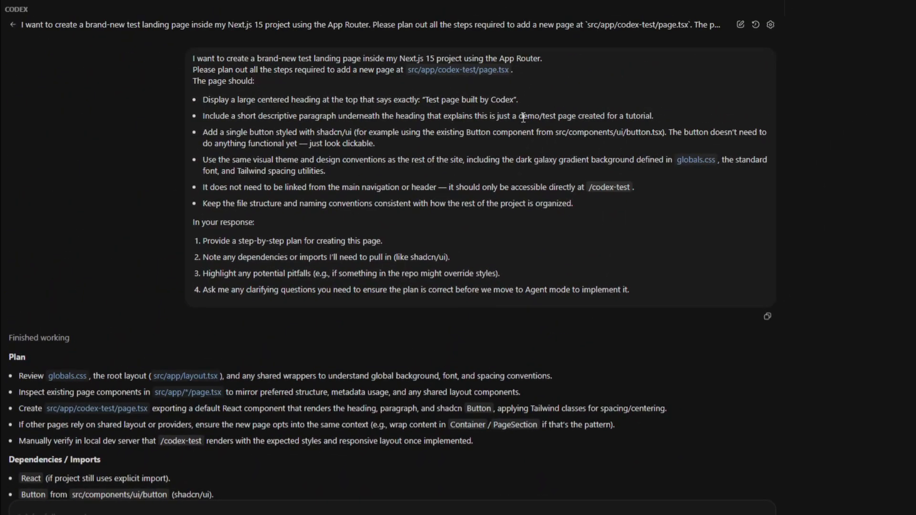
{"action": "scroll", "scroll_direction": "down", "scroll_amount": 3}
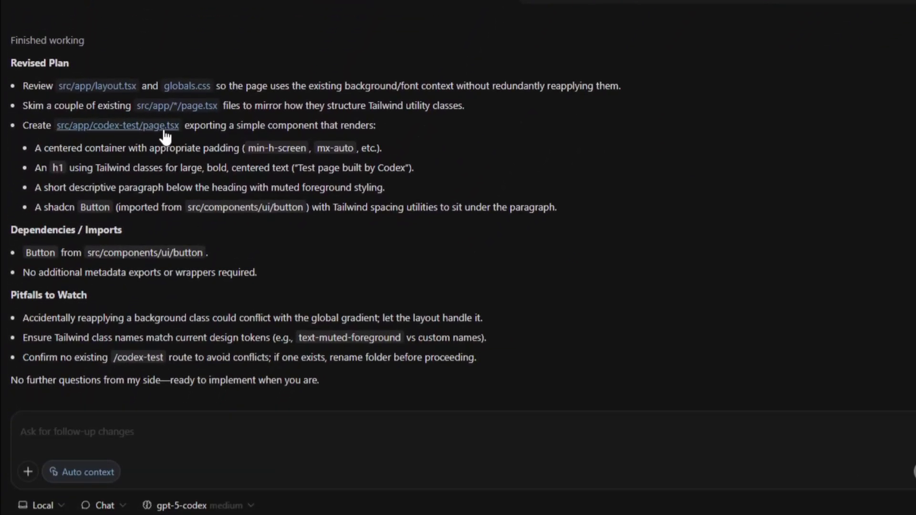
{"action": "mouse_move", "coordinate": [450, 503]}
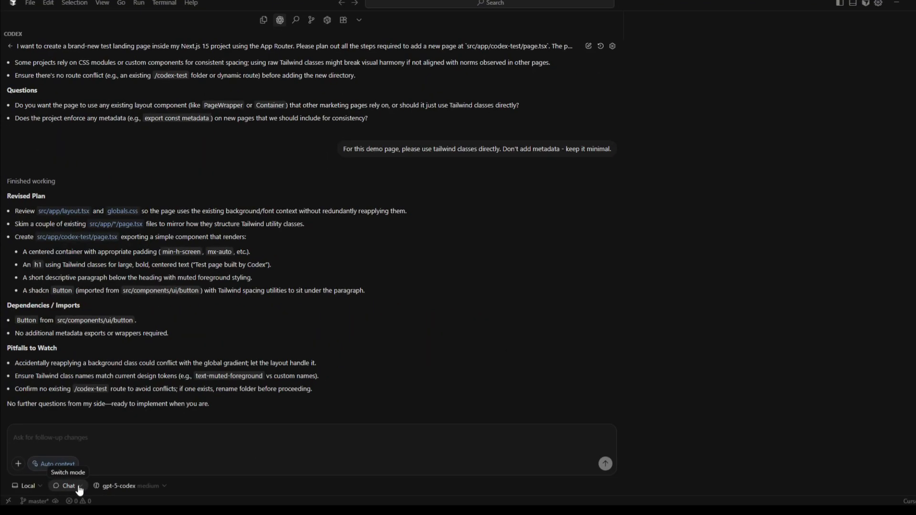
Step: Switch Codex to Agent mode and ask it to implement the test landing page plan
{"action": "left_click", "coordinate": [68, 486]}
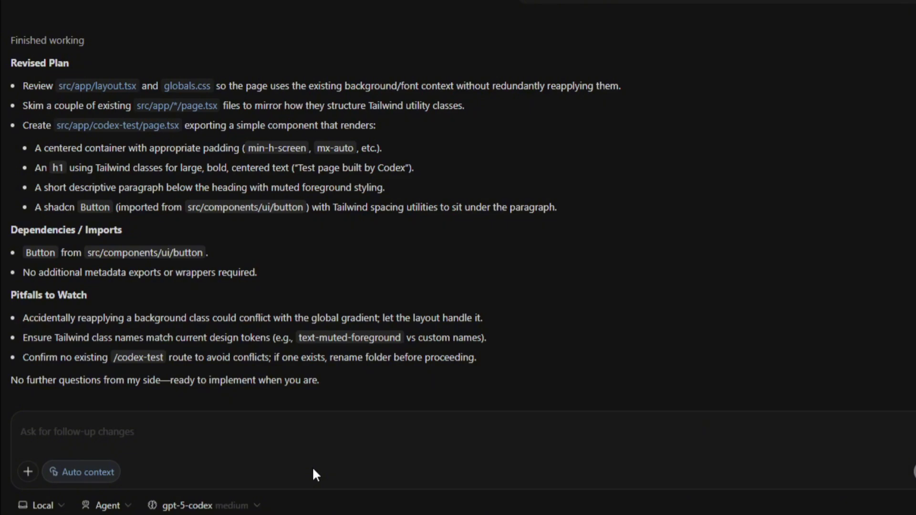
{"action": "type", "text": "Please implement the plan we just created for the new test landing page."}
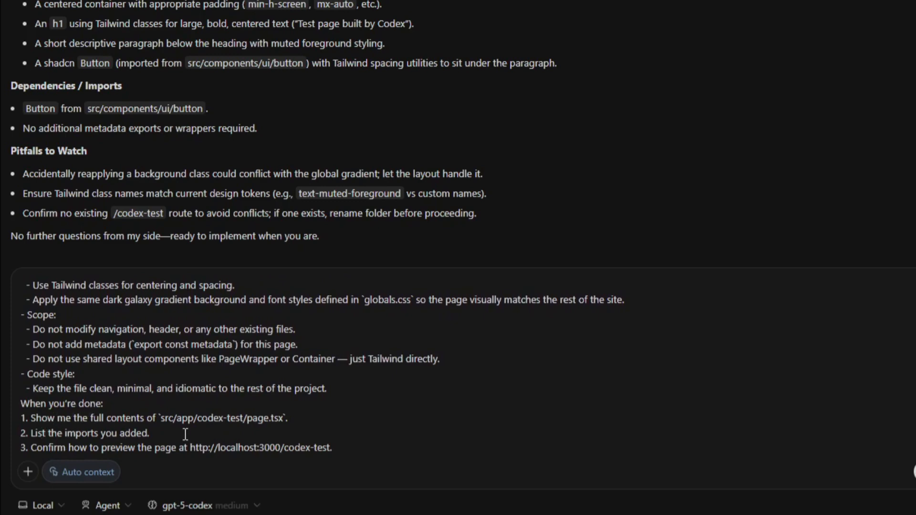
{"action": "mouse_move", "coordinate": [210, 465]}
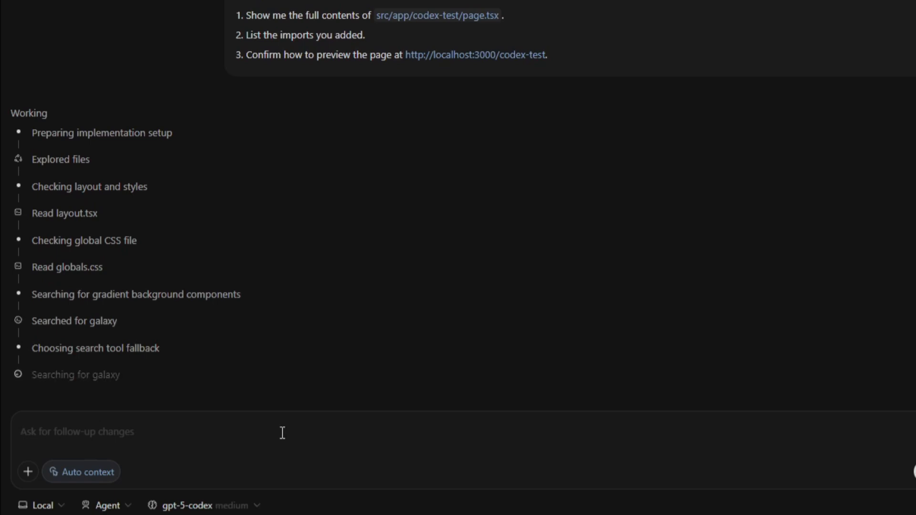
{"action": "mouse_move", "coordinate": [286, 473]}
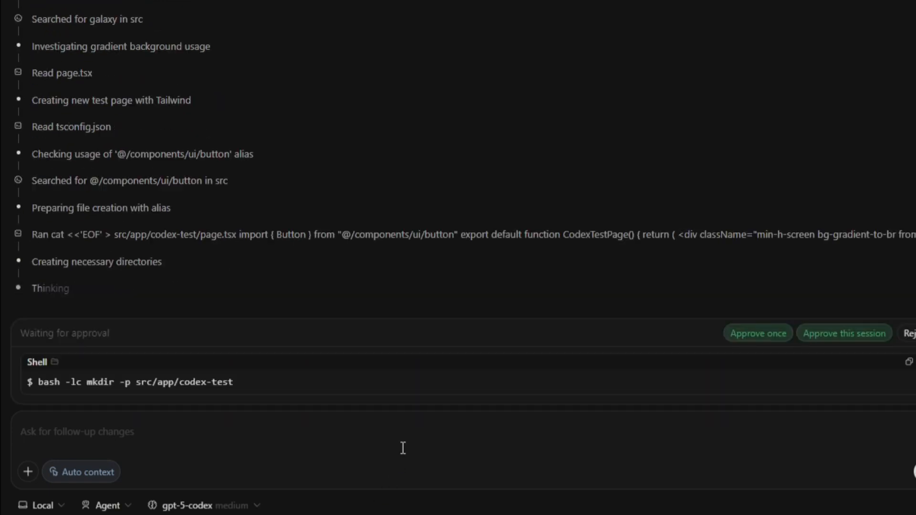
{"action": "mouse_move", "coordinate": [196, 398]}
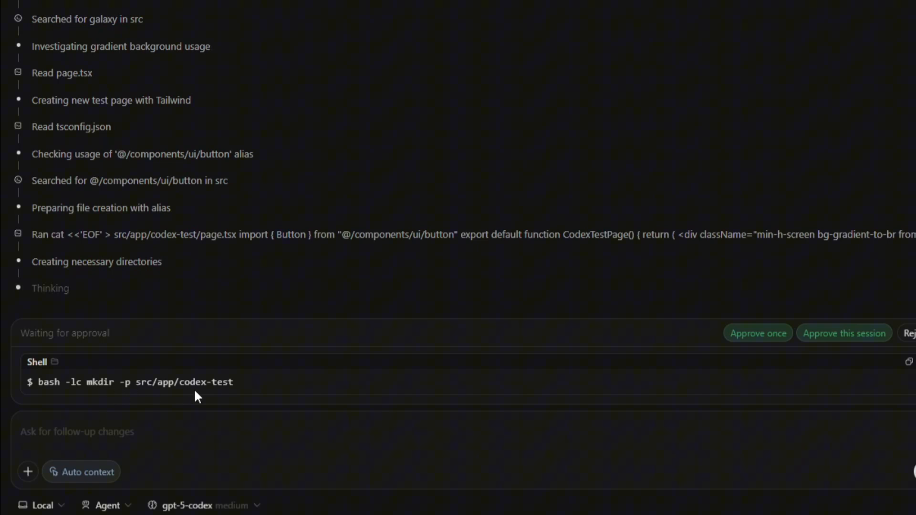
{"action": "mouse_move", "coordinate": [187, 385]}
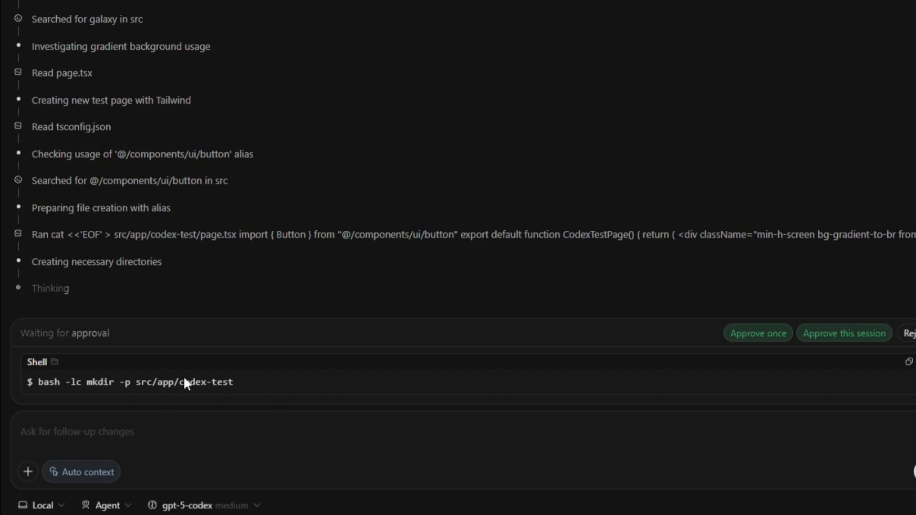
Step: Approve the mkdir command creating the codex-test directory and follow Codex's progress
{"action": "left_click", "coordinate": [758, 333]}
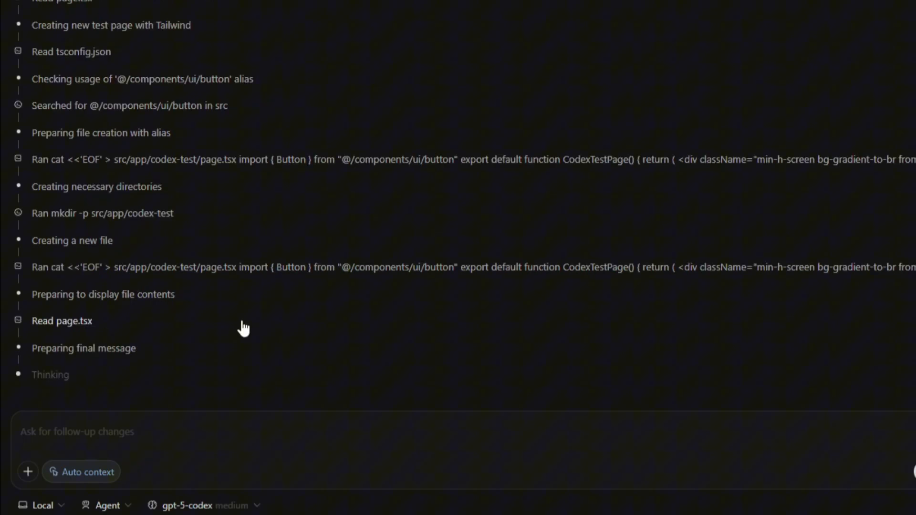
{"action": "scroll", "scroll_direction": "down", "scroll_amount": 3}
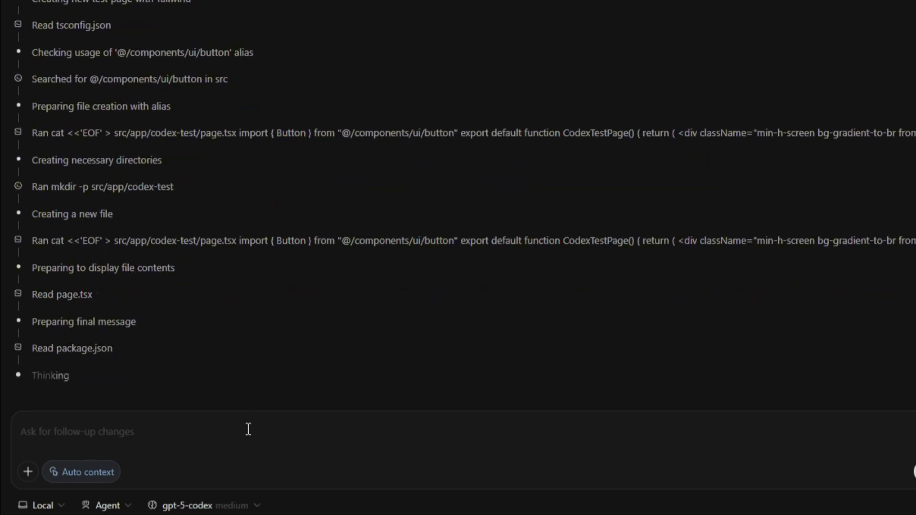
{"action": "mouse_move", "coordinate": [236, 308]}
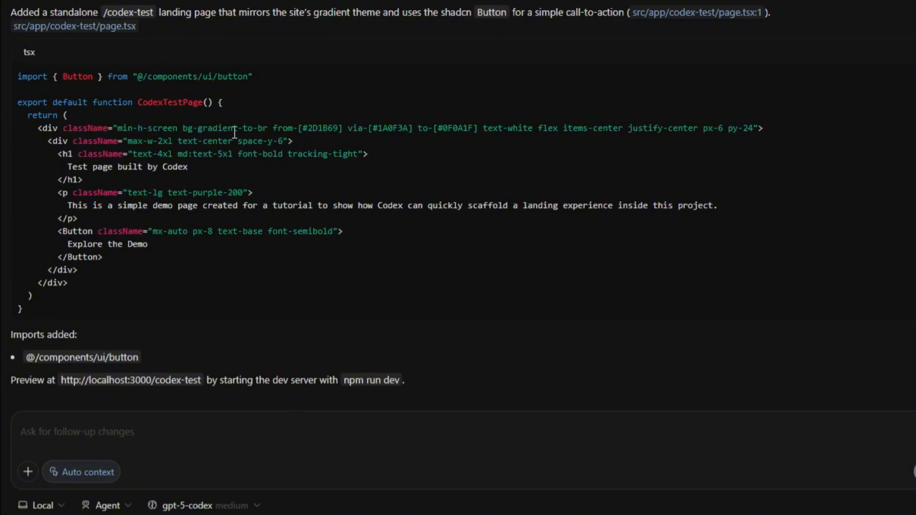
{"action": "mouse_move", "coordinate": [161, 119]}
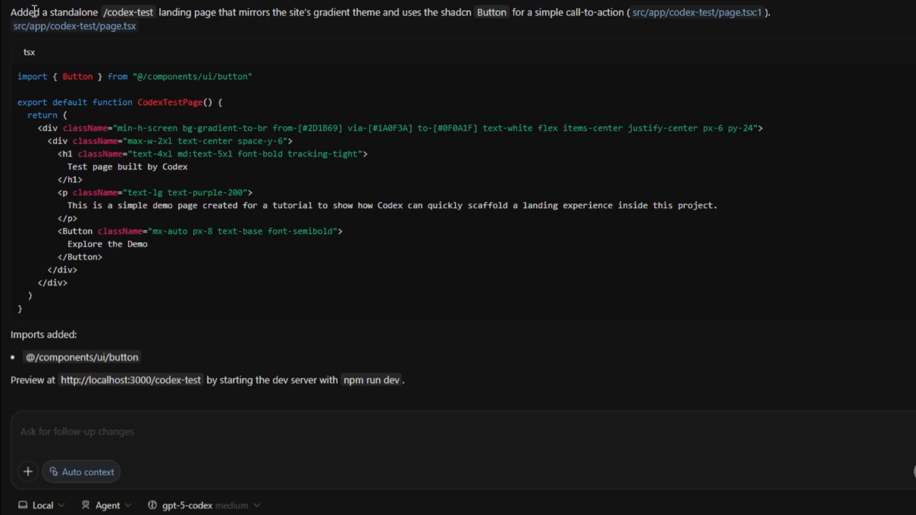
{"action": "mouse_move", "coordinate": [315, 27]}
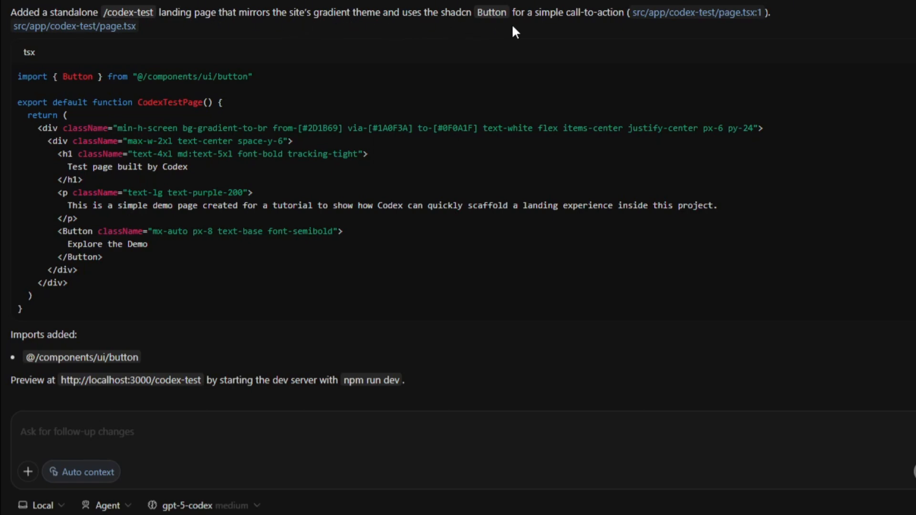
{"action": "mouse_move", "coordinate": [611, 32]}
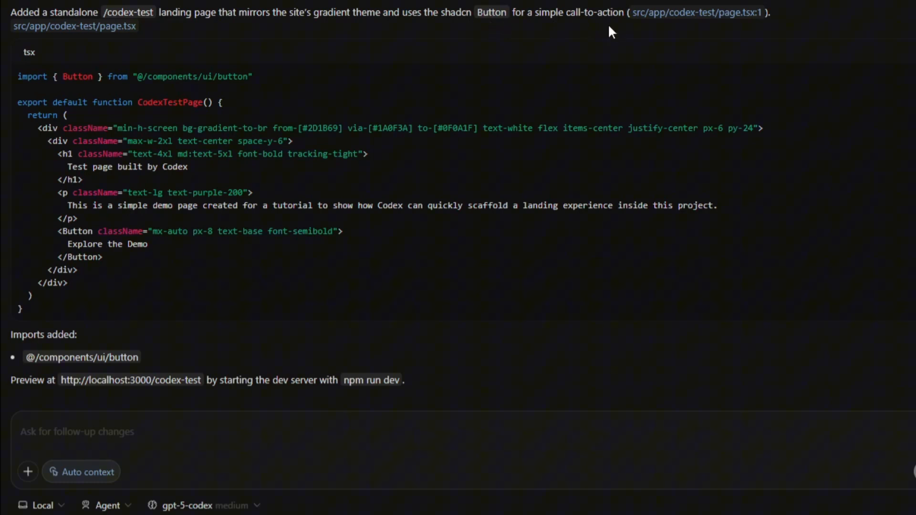
{"action": "mouse_move", "coordinate": [113, 258]}
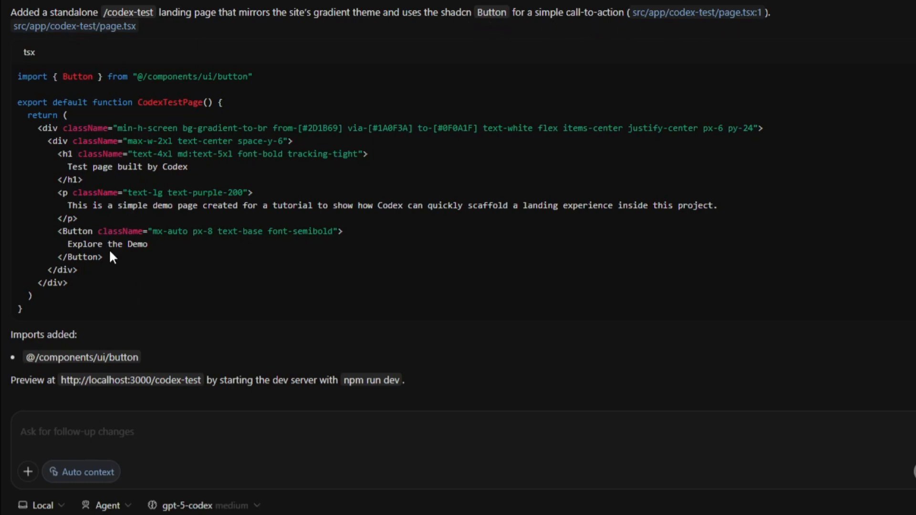
{"action": "mouse_move", "coordinate": [114, 230]}
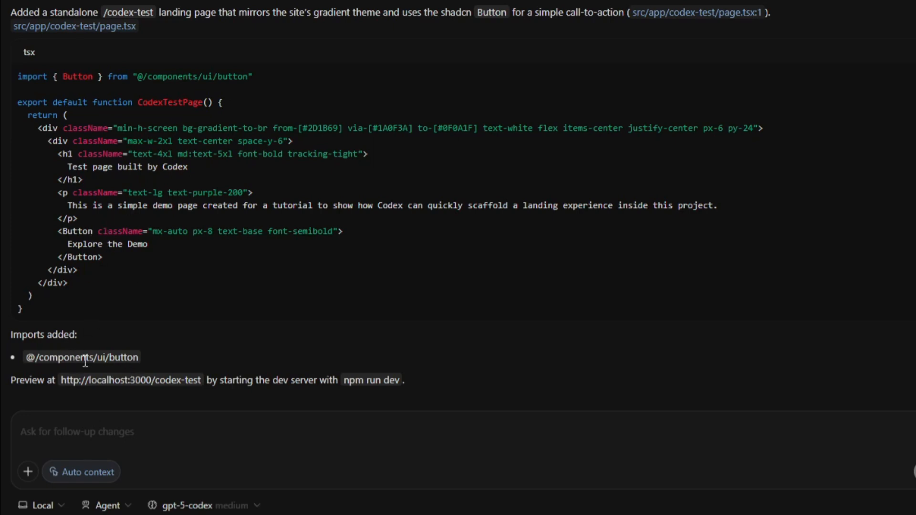
{"action": "mouse_move", "coordinate": [173, 381]}
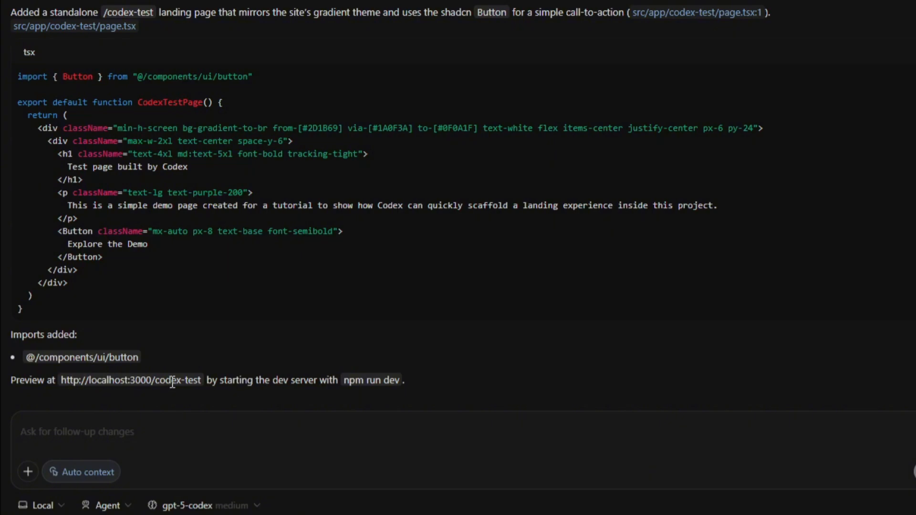
{"action": "mouse_move", "coordinate": [112, 424]}
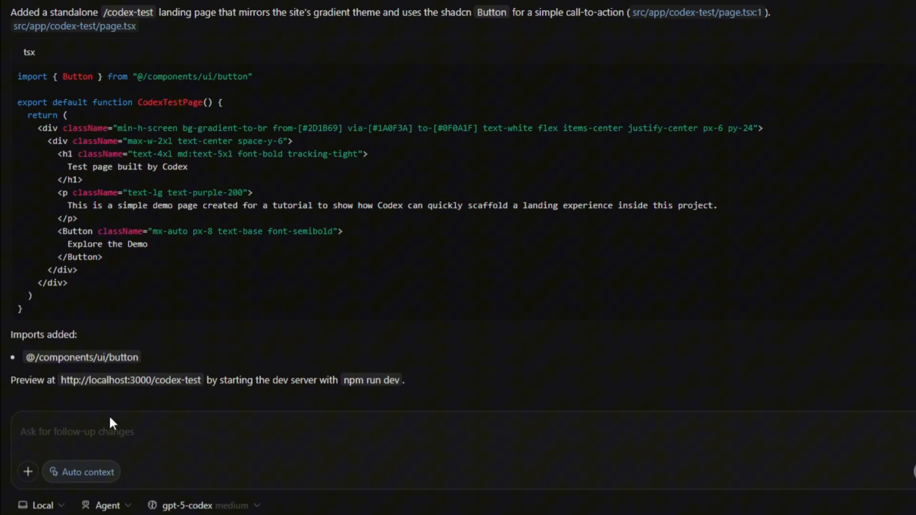
{"action": "mouse_move", "coordinate": [247, 399]}
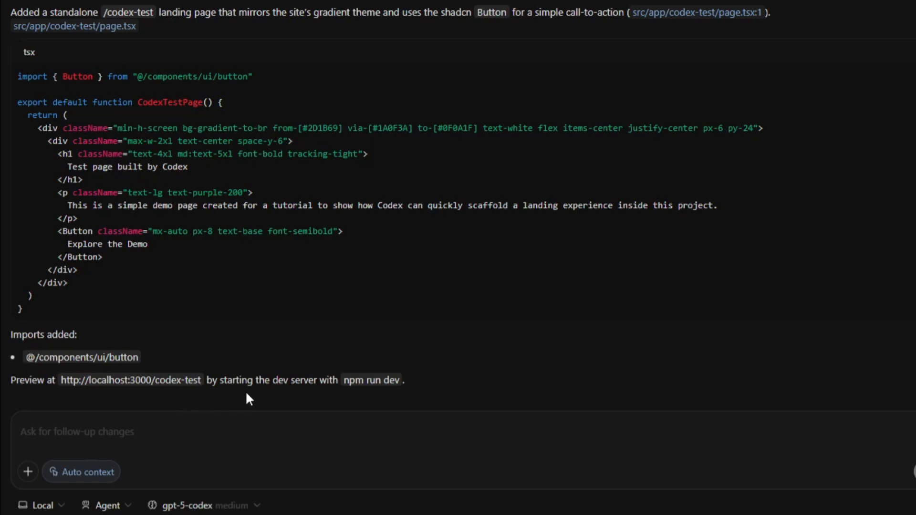
{"action": "mouse_move", "coordinate": [348, 421]}
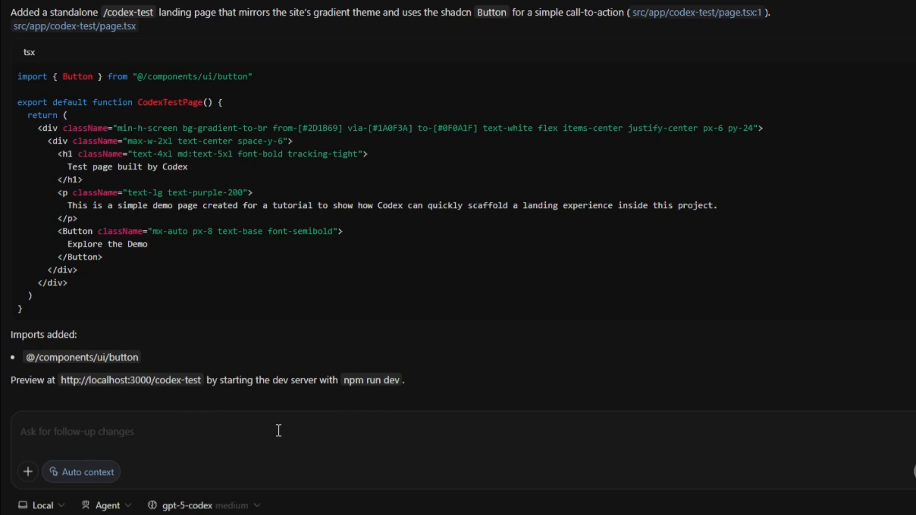
{"action": "mouse_move", "coordinate": [222, 427]}
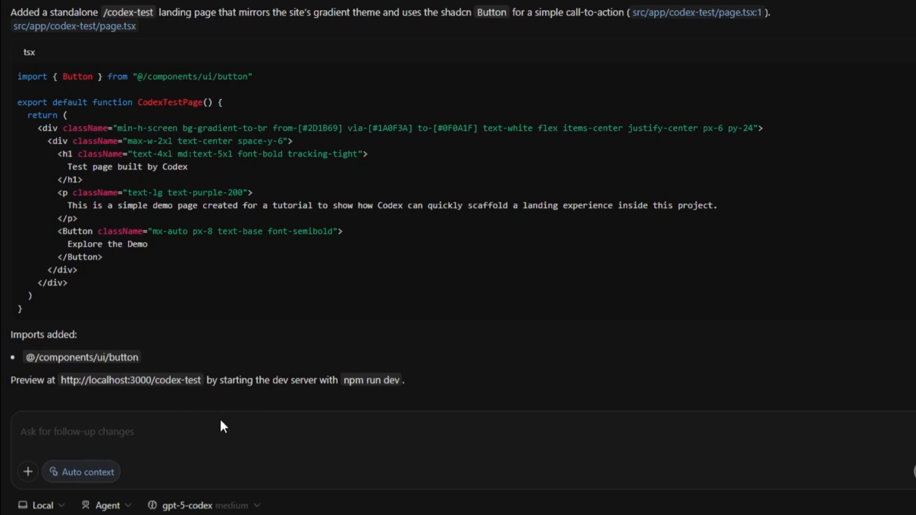
{"action": "mouse_move", "coordinate": [81, 472]}
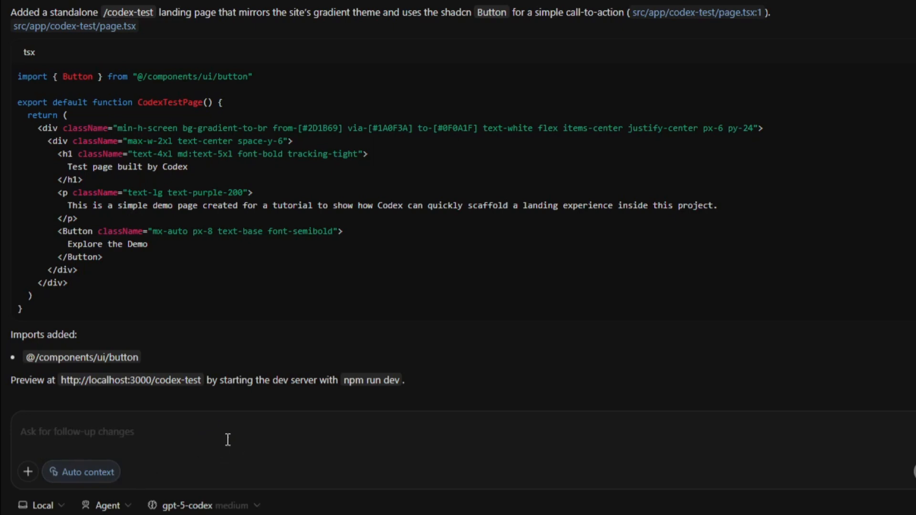
{"action": "mouse_move", "coordinate": [241, 433]}
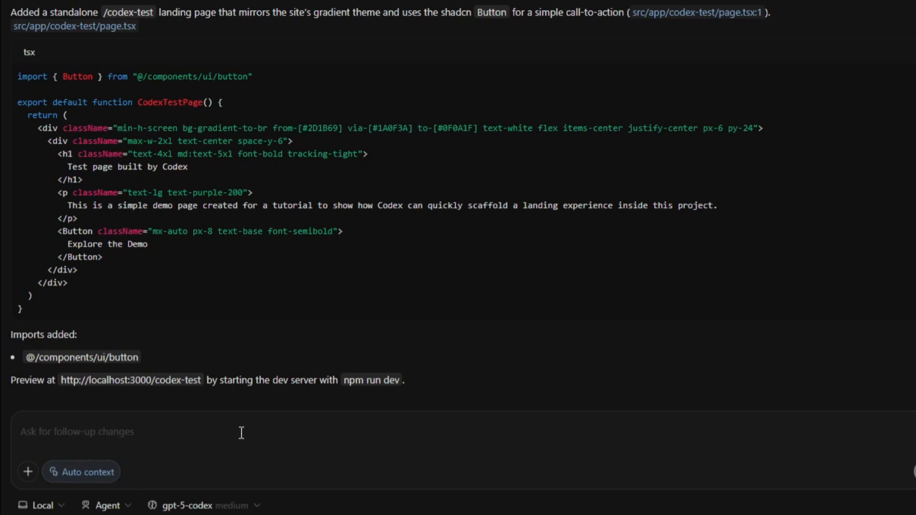